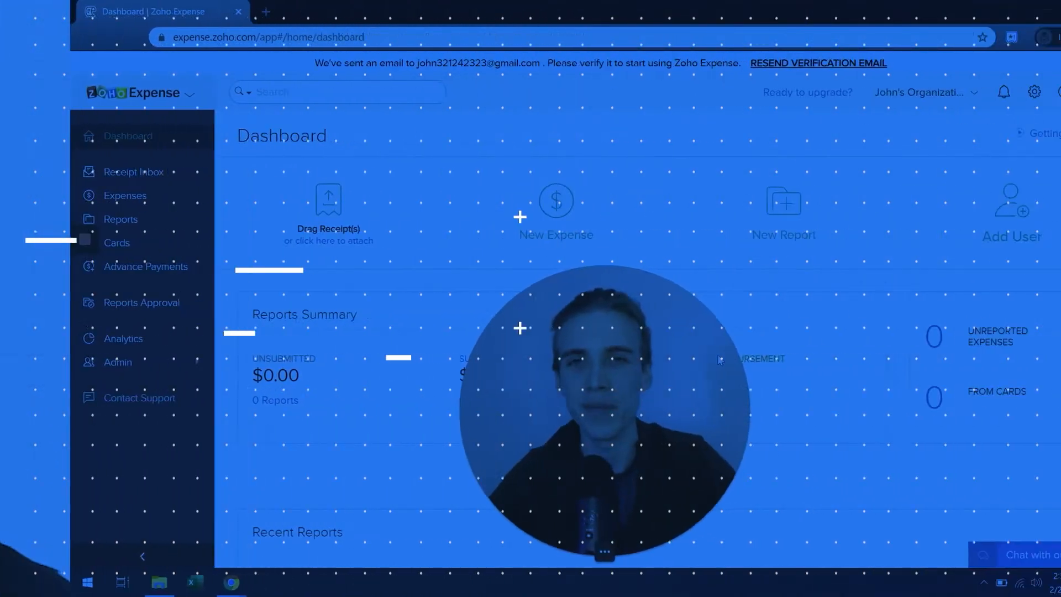
# Show the Security Control Profiles list with the Administrator and Standard profiles
pyautogui.click(116, 242)
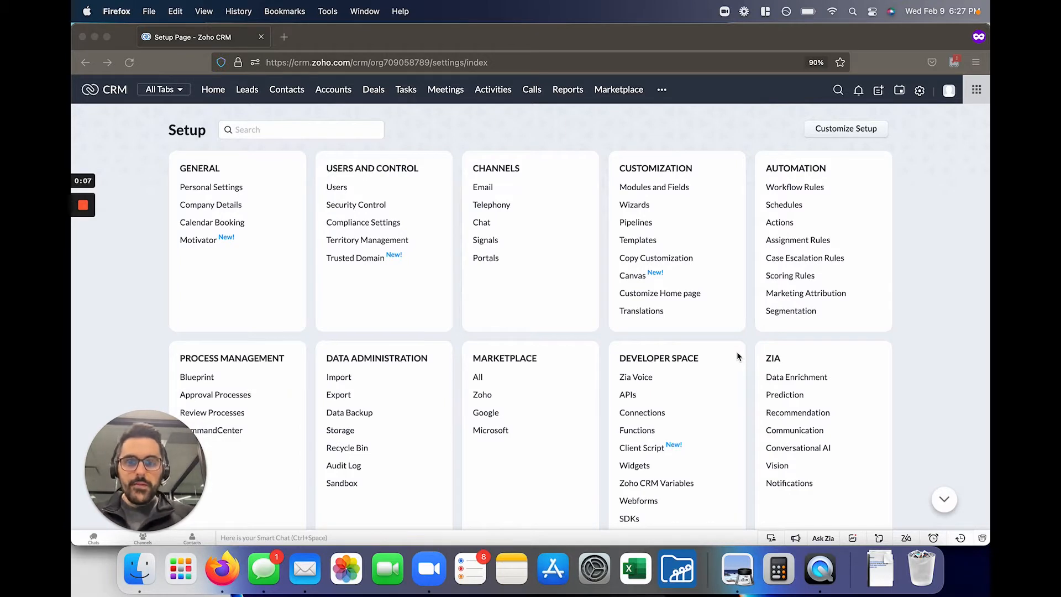
pyautogui.moveTo(426, 171)
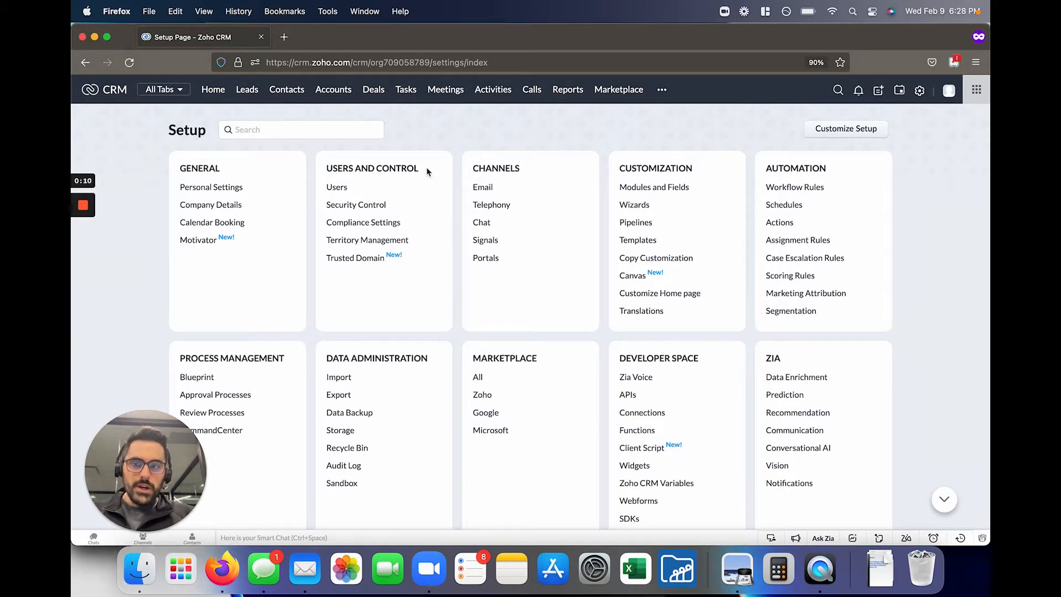
pyautogui.moveTo(375, 191)
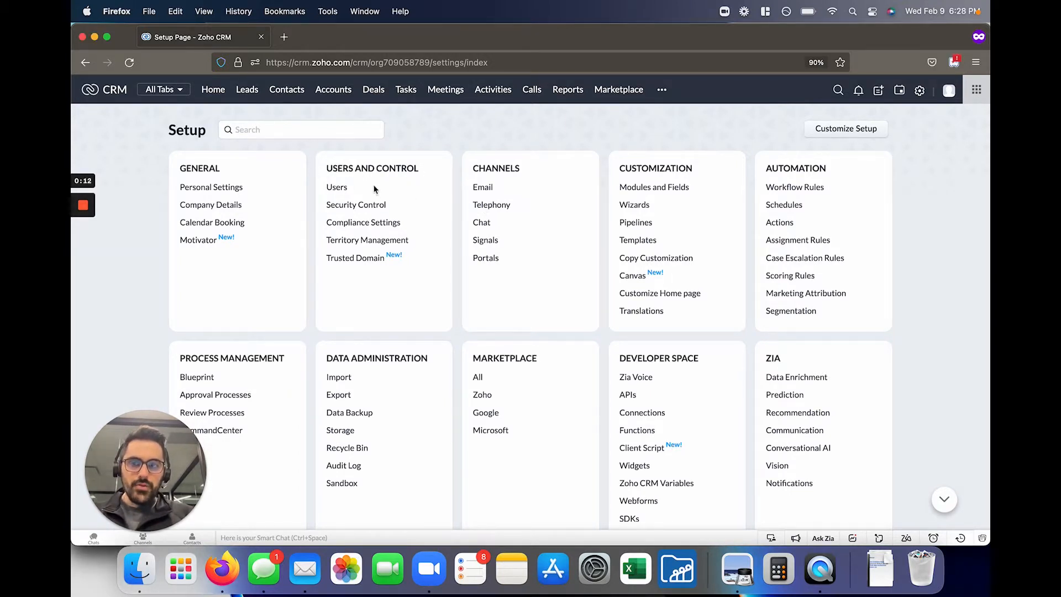
pyautogui.moveTo(382, 175)
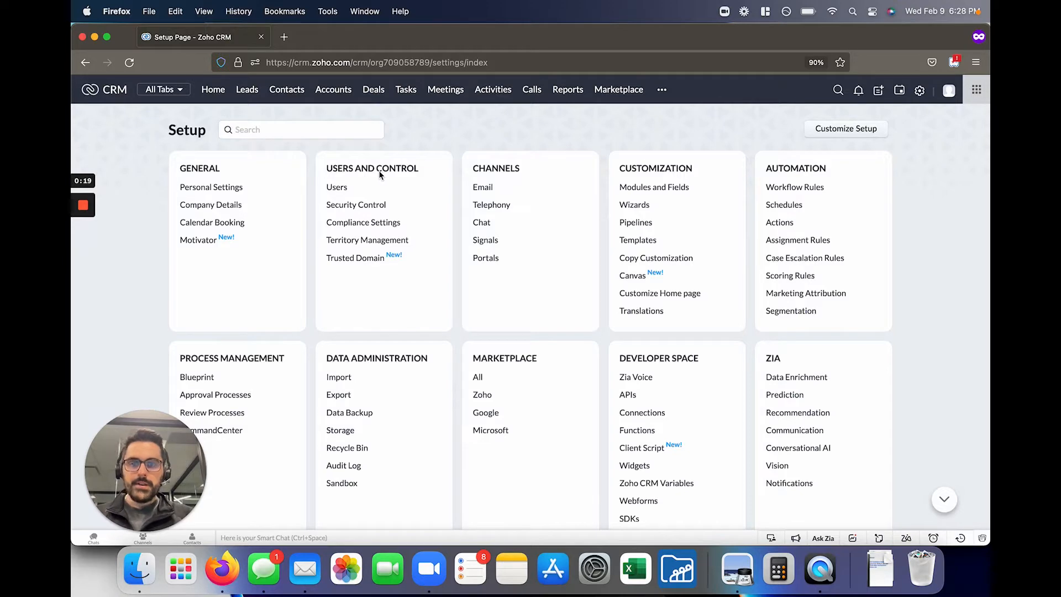
pyautogui.click(356, 205)
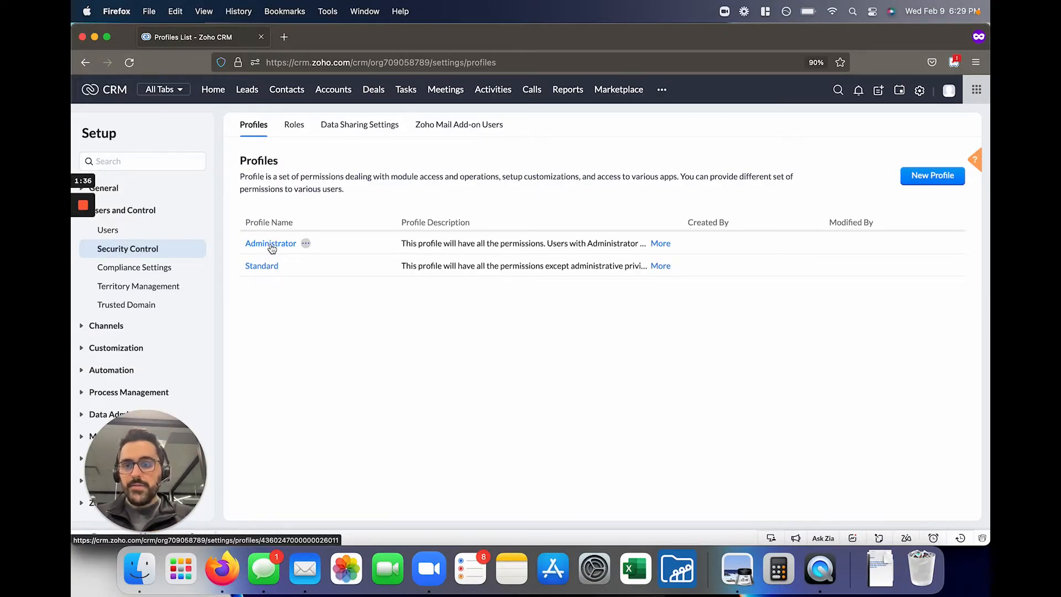
# In the Administrator profile, toggle Leads Create and Delete off and back to View, Create, Edit, Delete
pyautogui.click(271, 244)
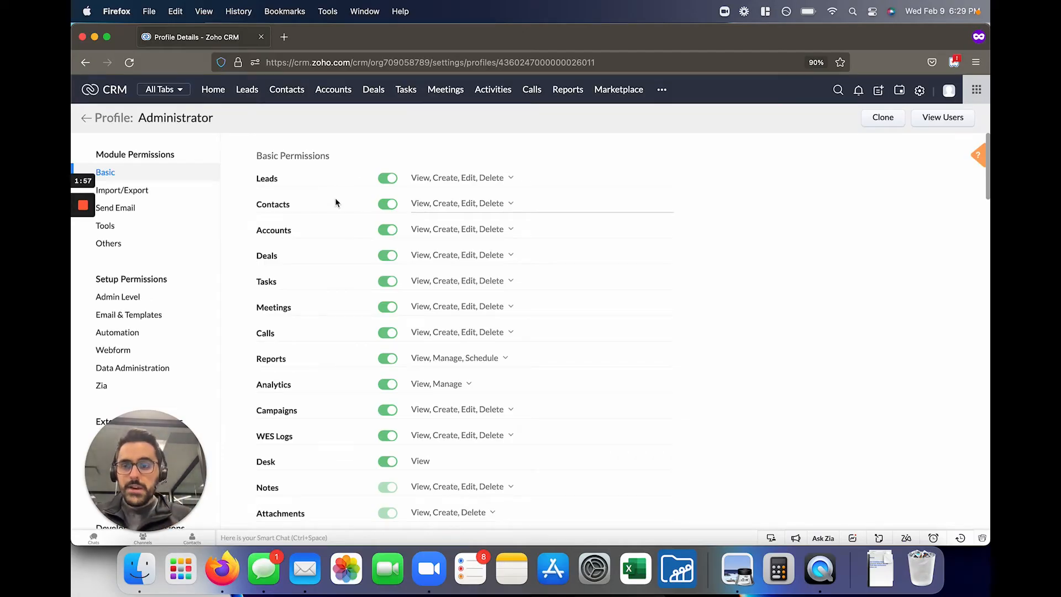
pyautogui.moveTo(376, 143)
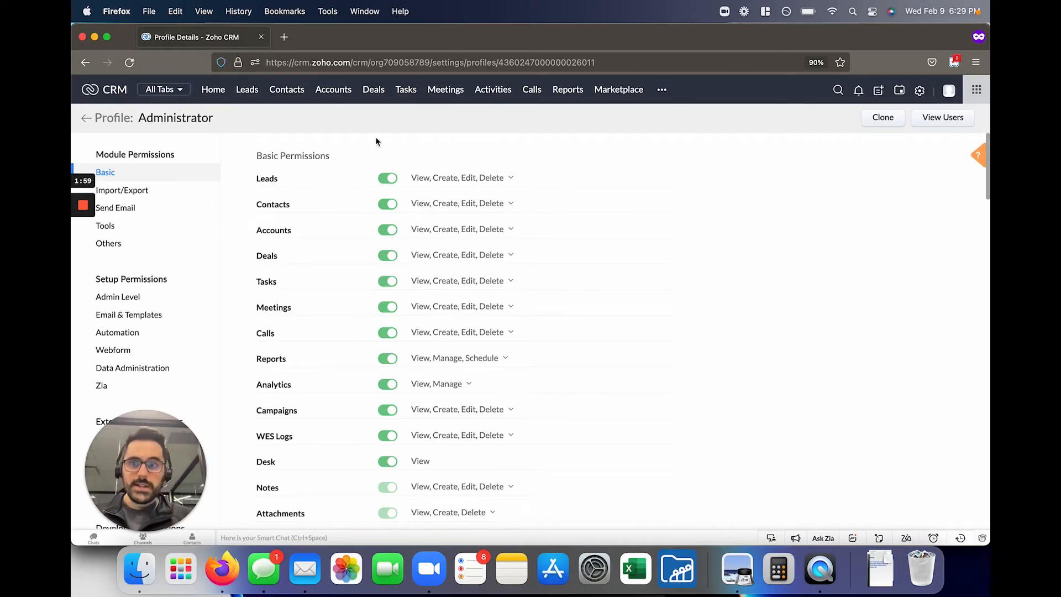
pyautogui.moveTo(426, 115)
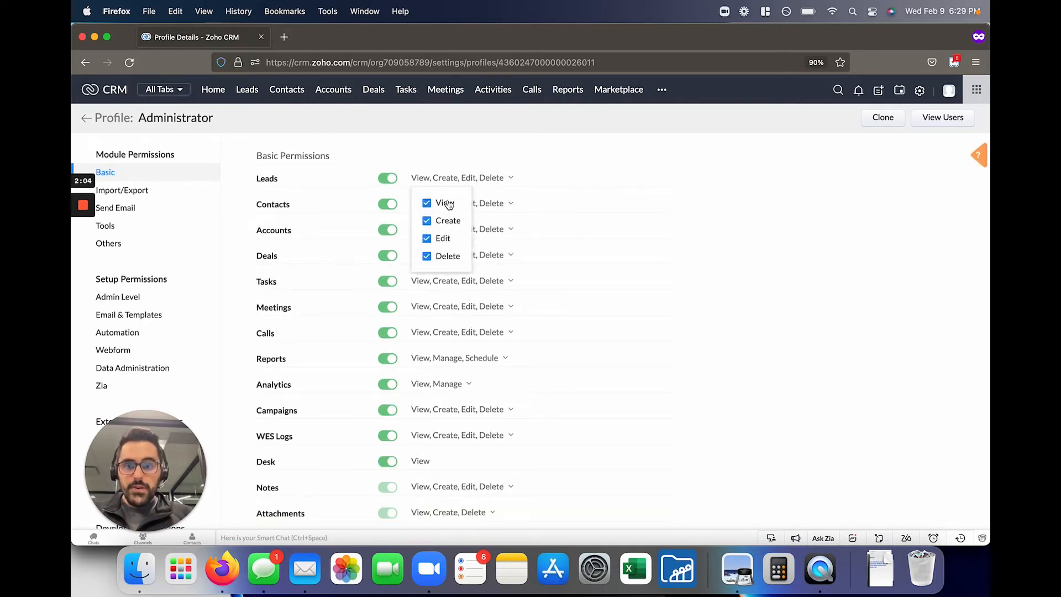
pyautogui.click(437, 186)
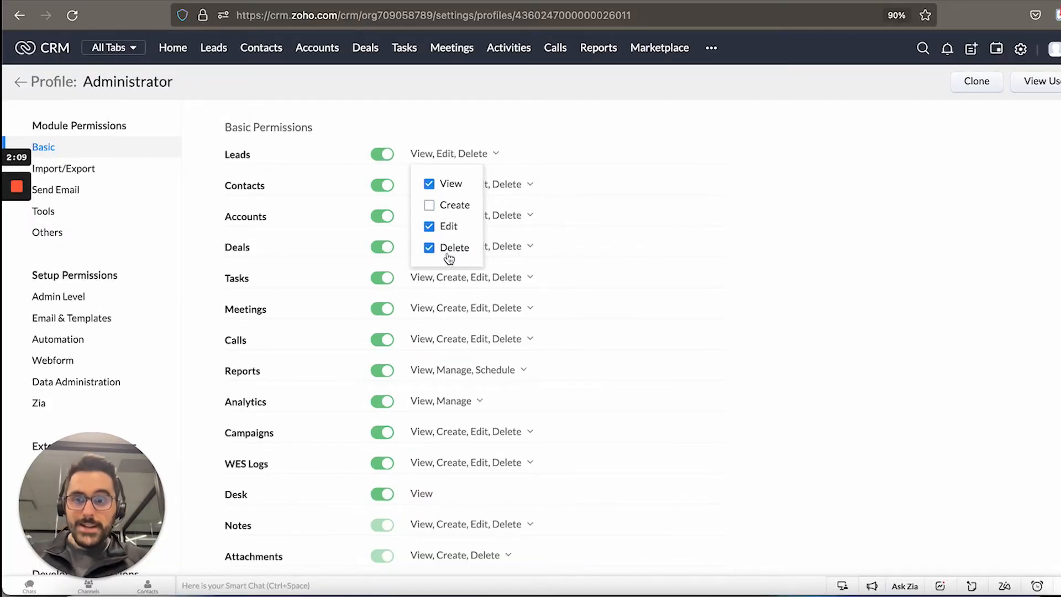
pyautogui.click(440, 252)
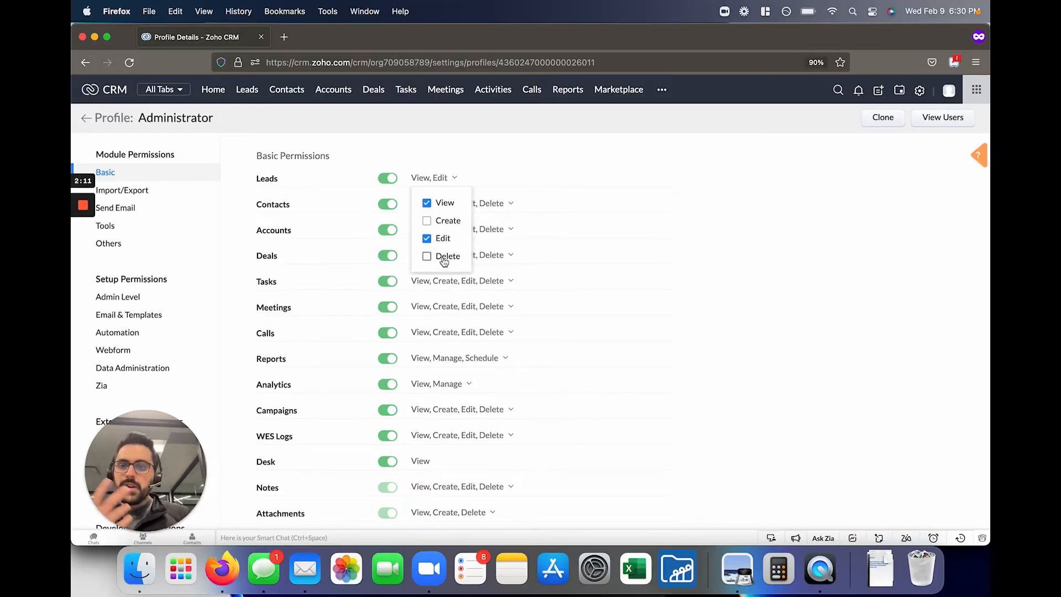
pyautogui.click(426, 220)
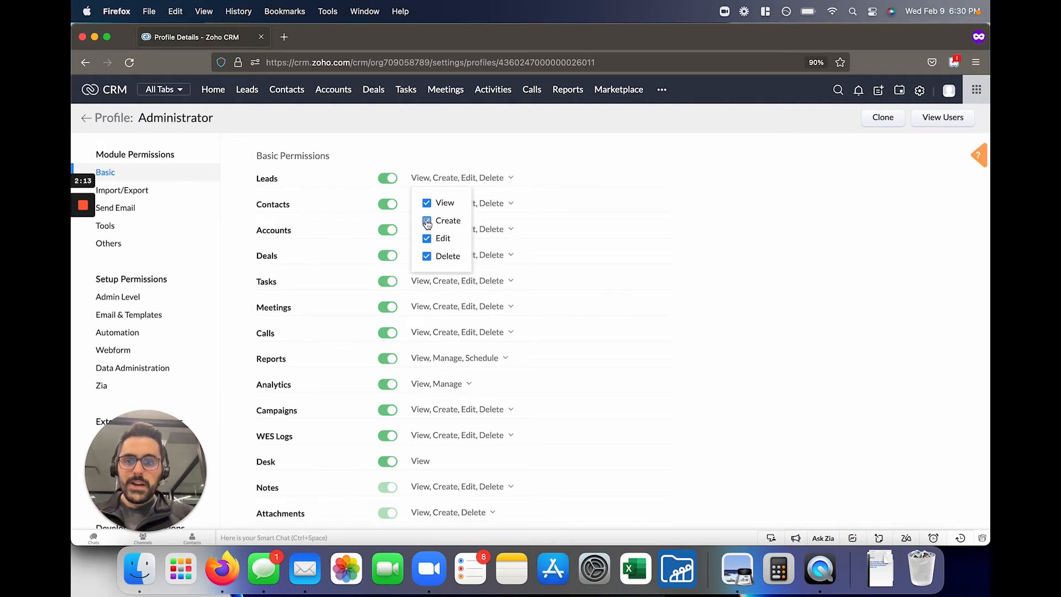
pyautogui.click(668, 226)
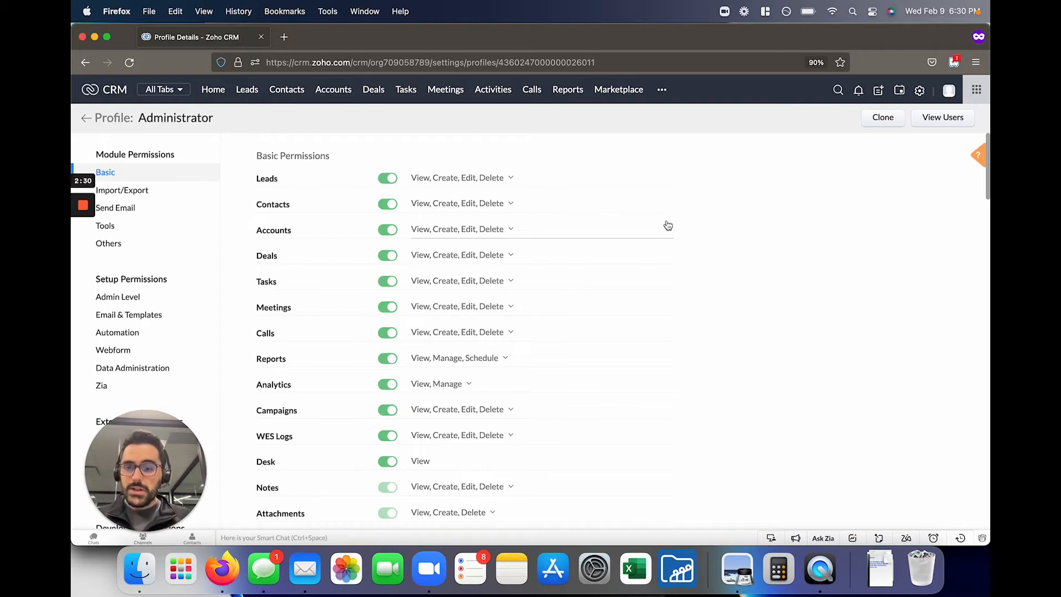
pyautogui.scroll(-3)
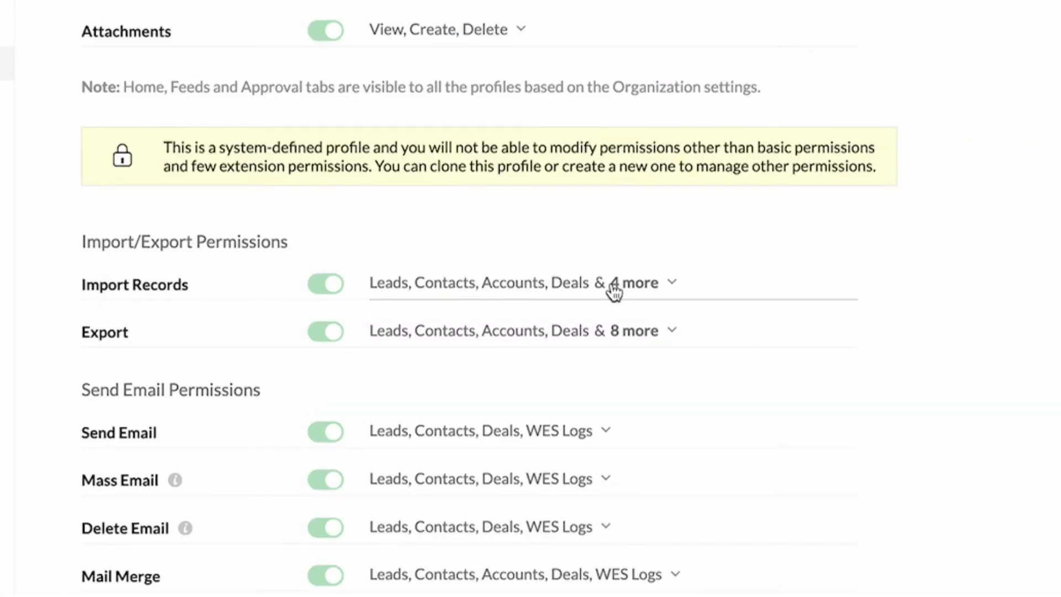
pyautogui.moveTo(940, 287)
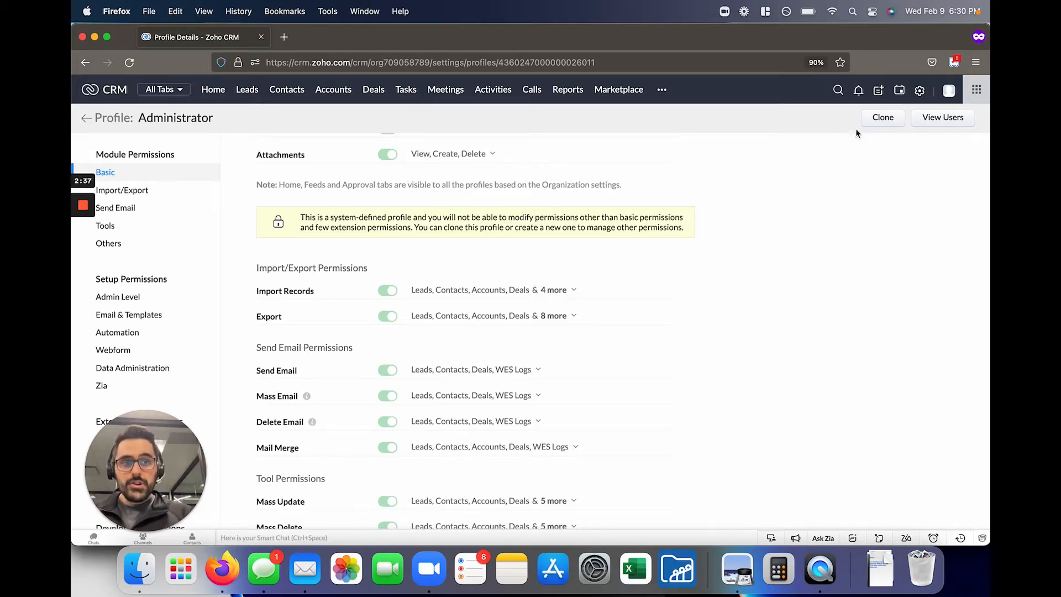
pyautogui.click(918, 89)
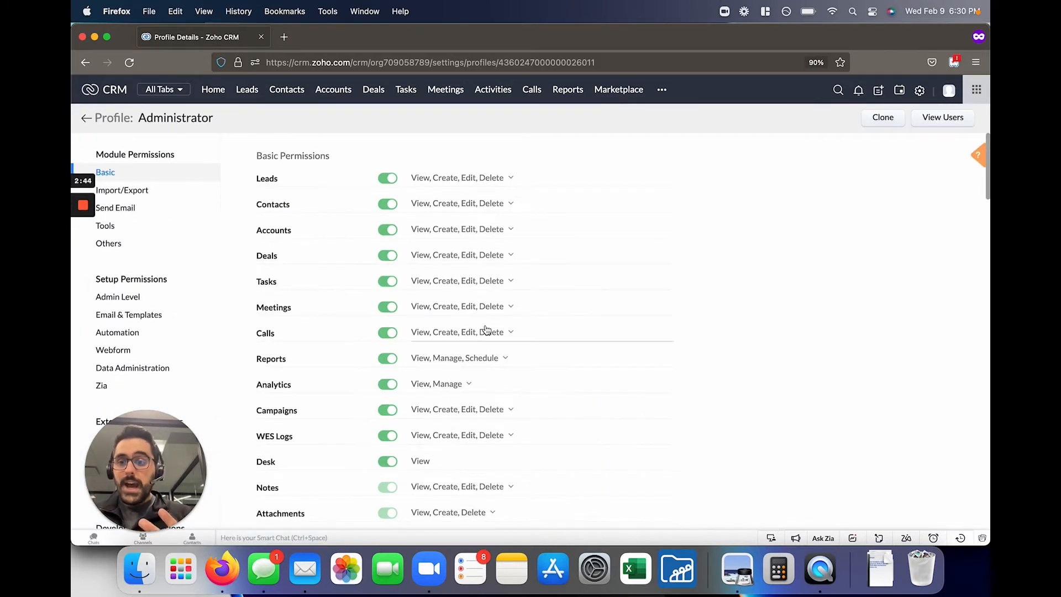
pyautogui.scroll(-3)
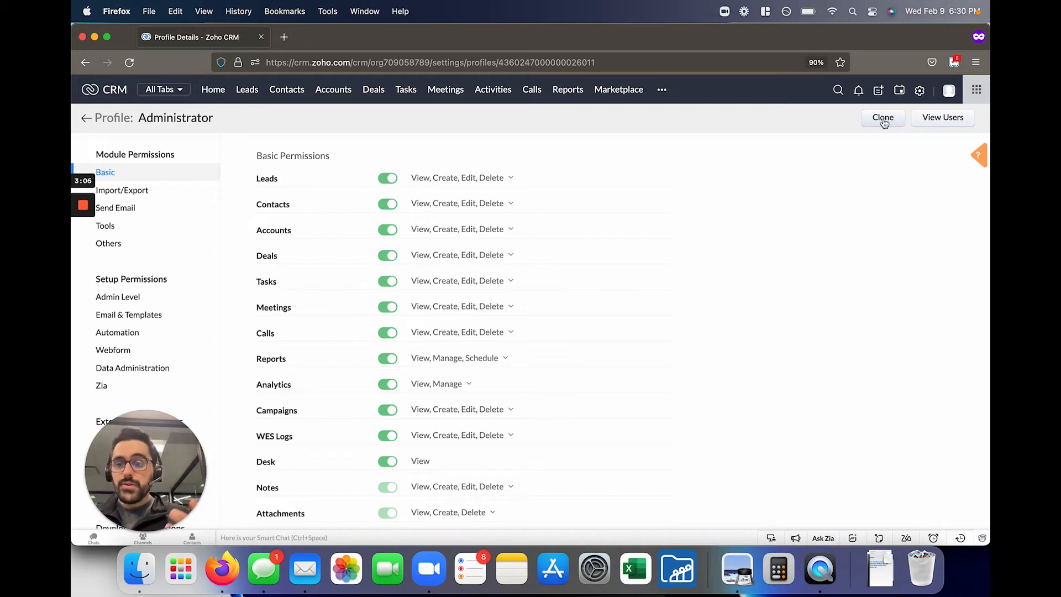
# Clone the Administrator profile into a new profile named 'Sales Person'
pyautogui.click(882, 117)
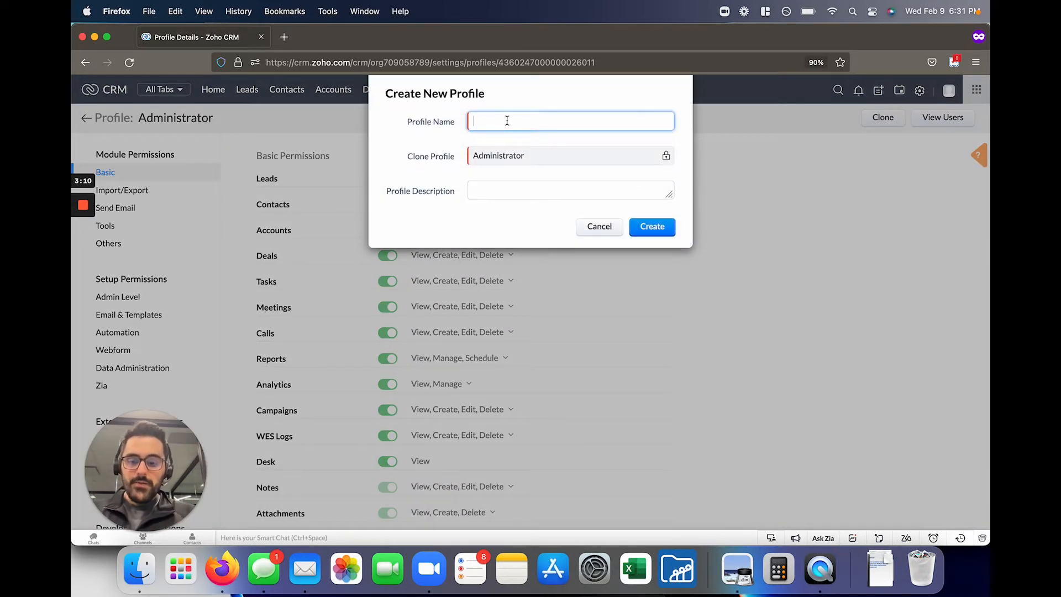
pyautogui.write('Sales')
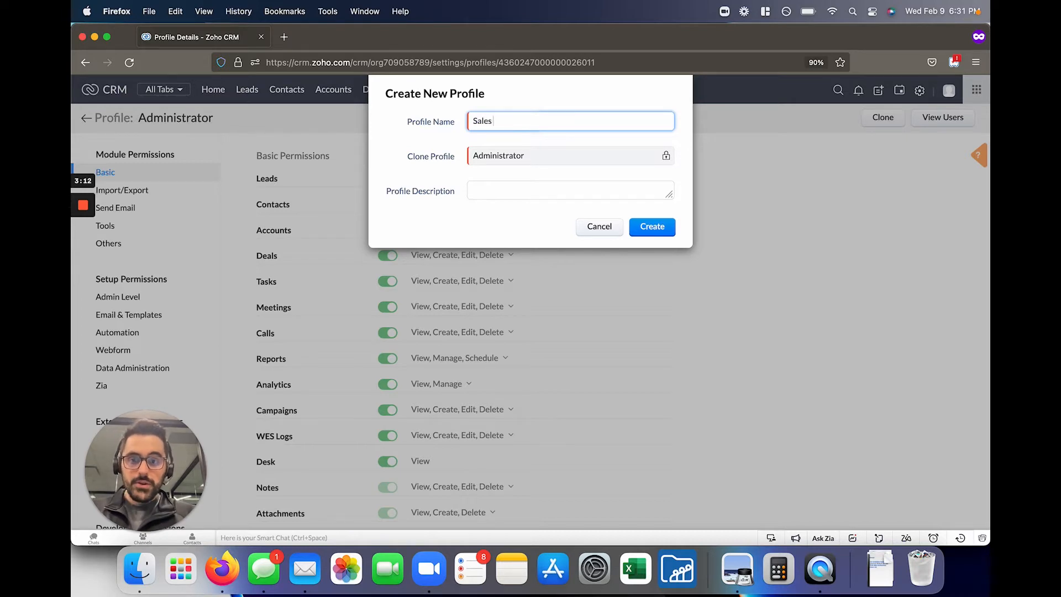
pyautogui.write('Person')
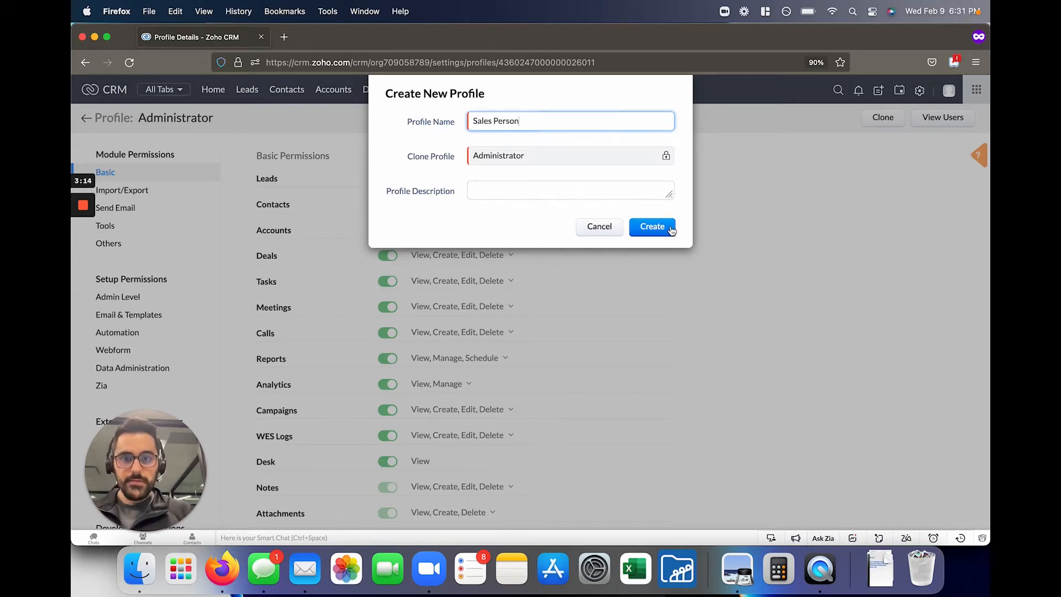
pyautogui.click(652, 226)
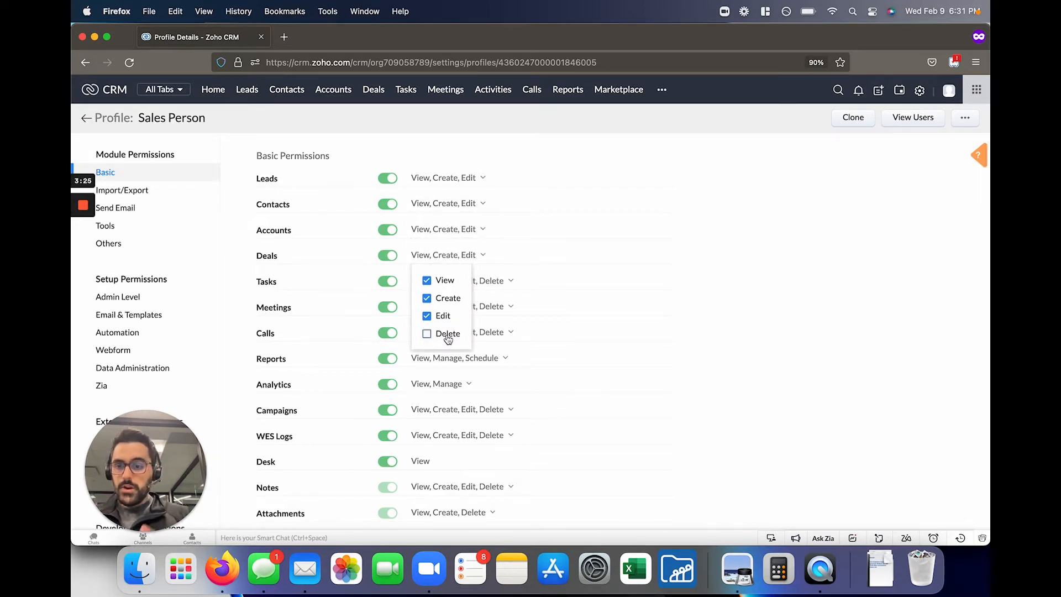
pyautogui.moveTo(647, 320)
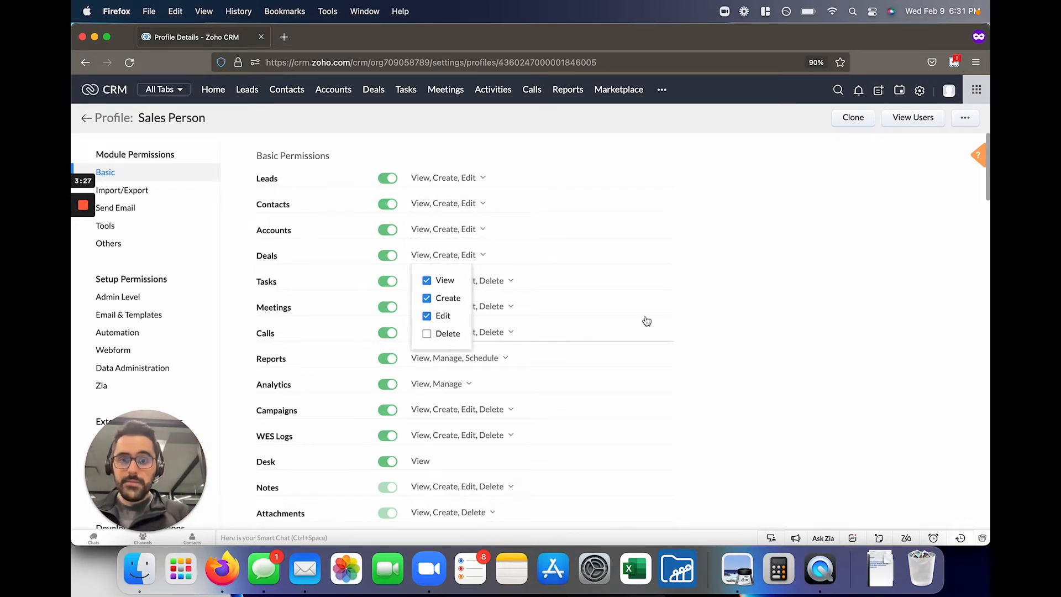
pyautogui.click(122, 190)
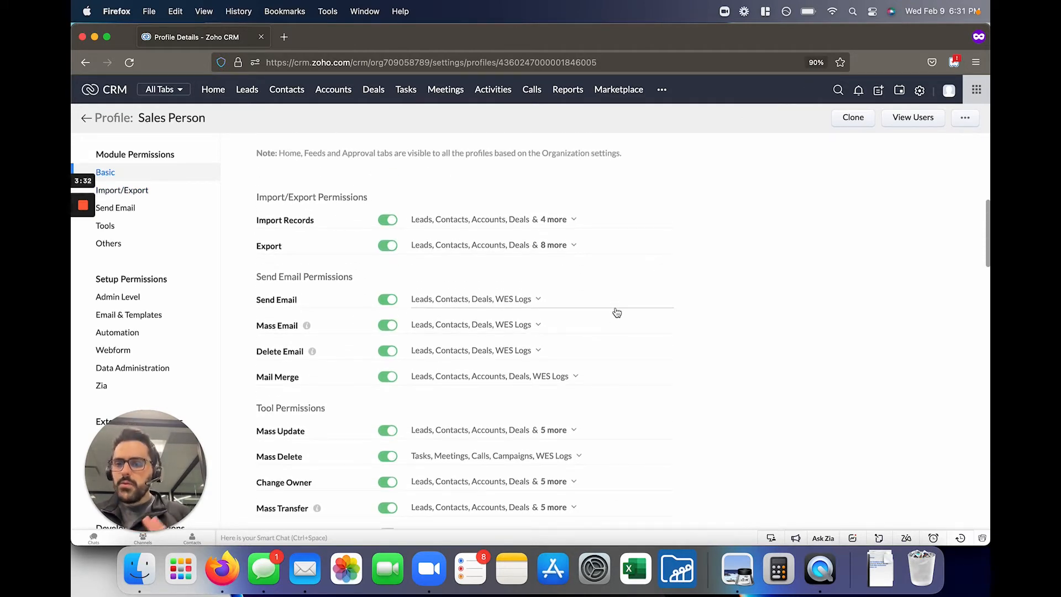
pyautogui.click(387, 245)
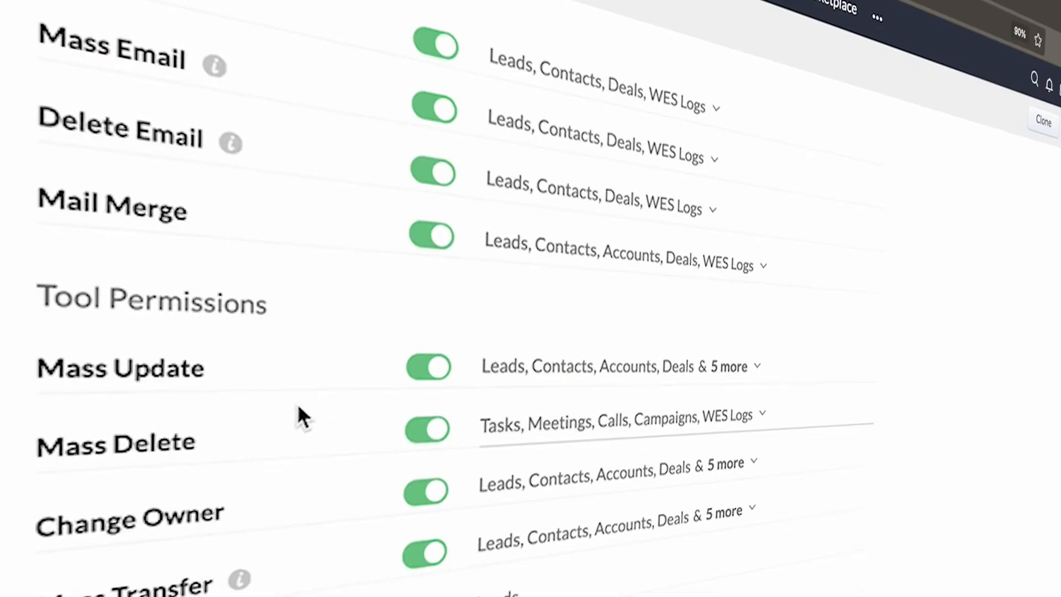
# Switch off Mass Delete under Tool Permissions for the Sales Person profile
pyautogui.scroll(-3)
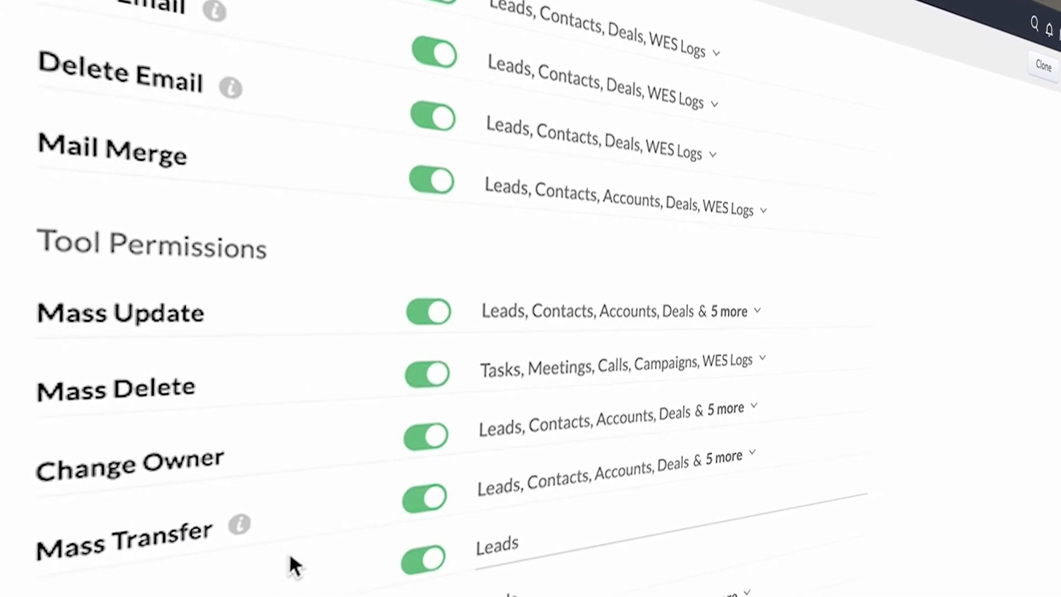
pyautogui.scroll(-3)
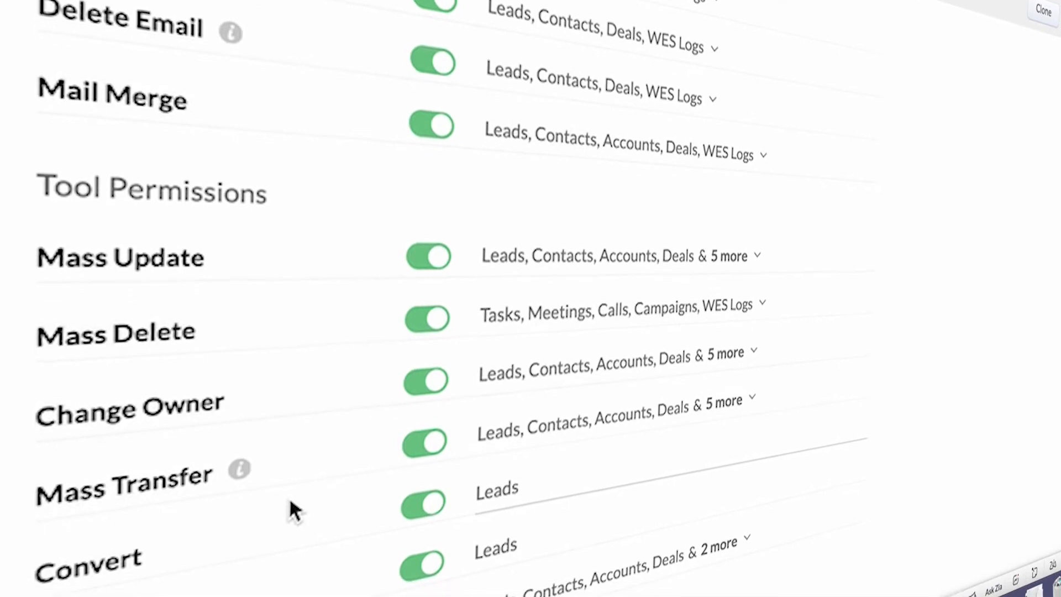
pyautogui.scroll(-3)
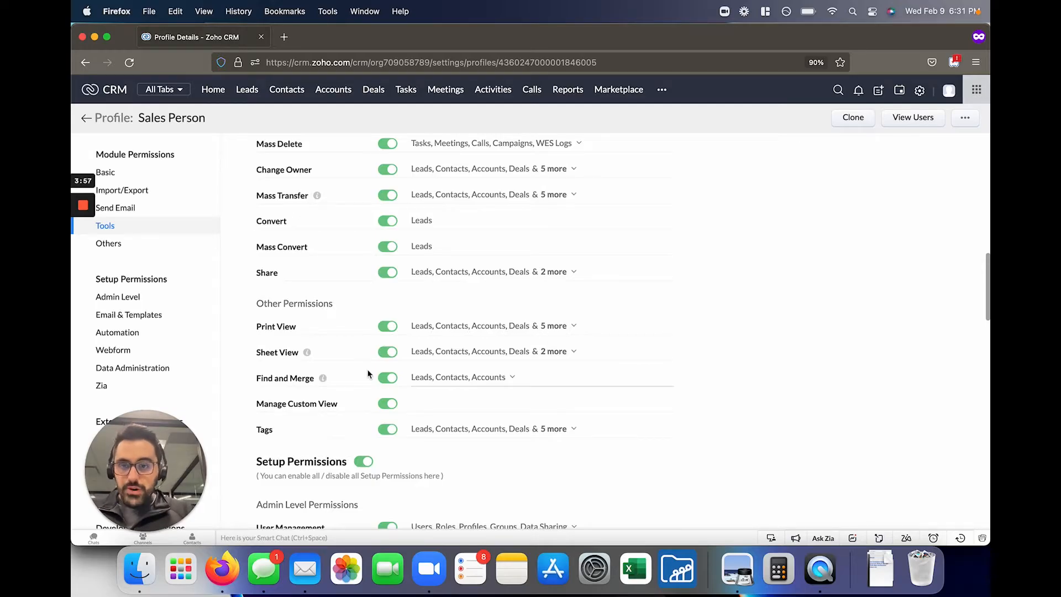
pyautogui.scroll(-3)
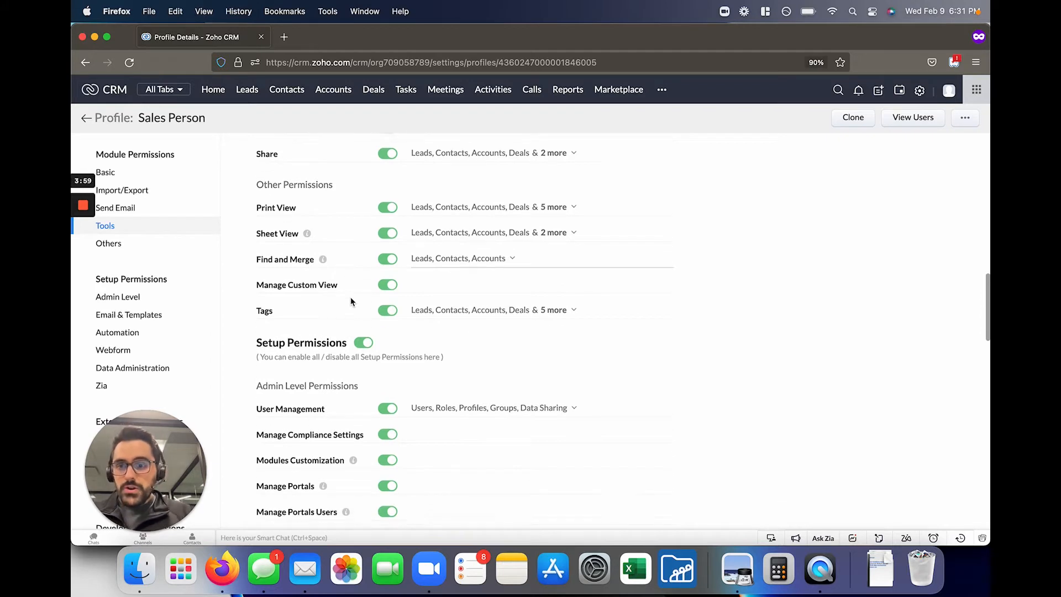
pyautogui.scroll(-3)
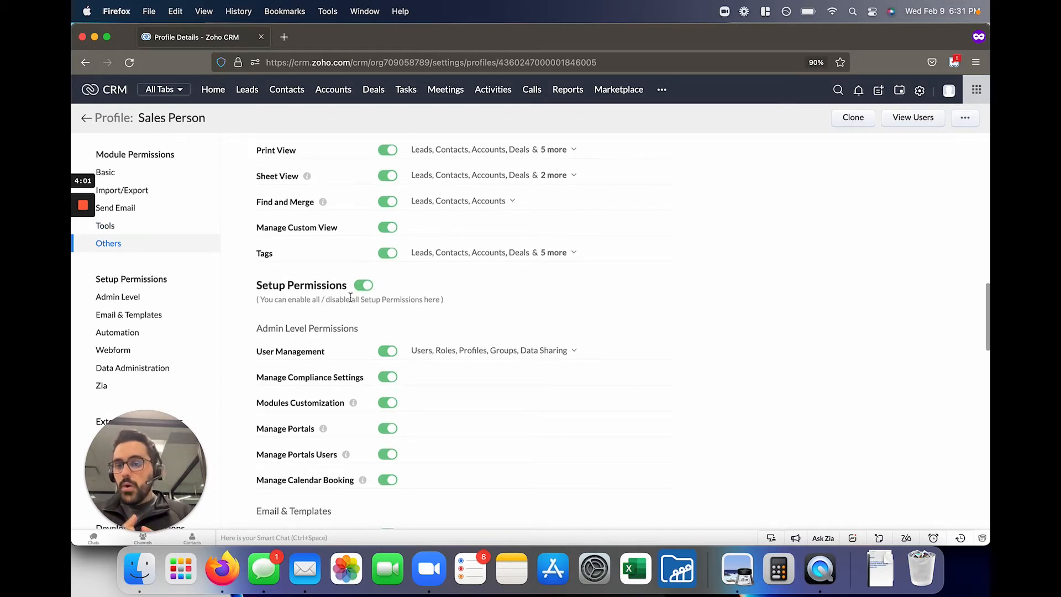
pyautogui.scroll(3)
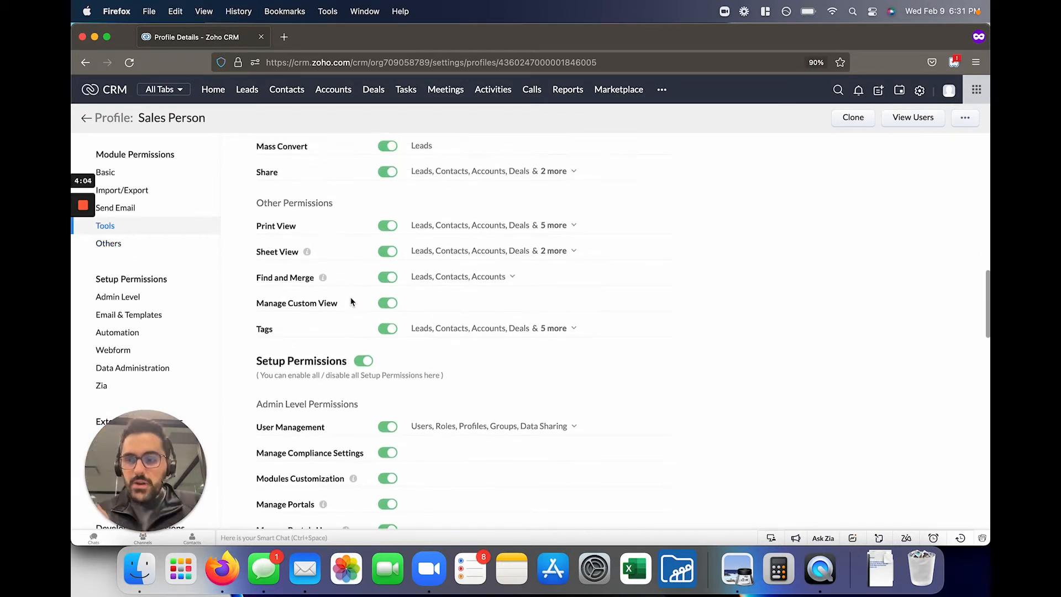
pyautogui.scroll(3)
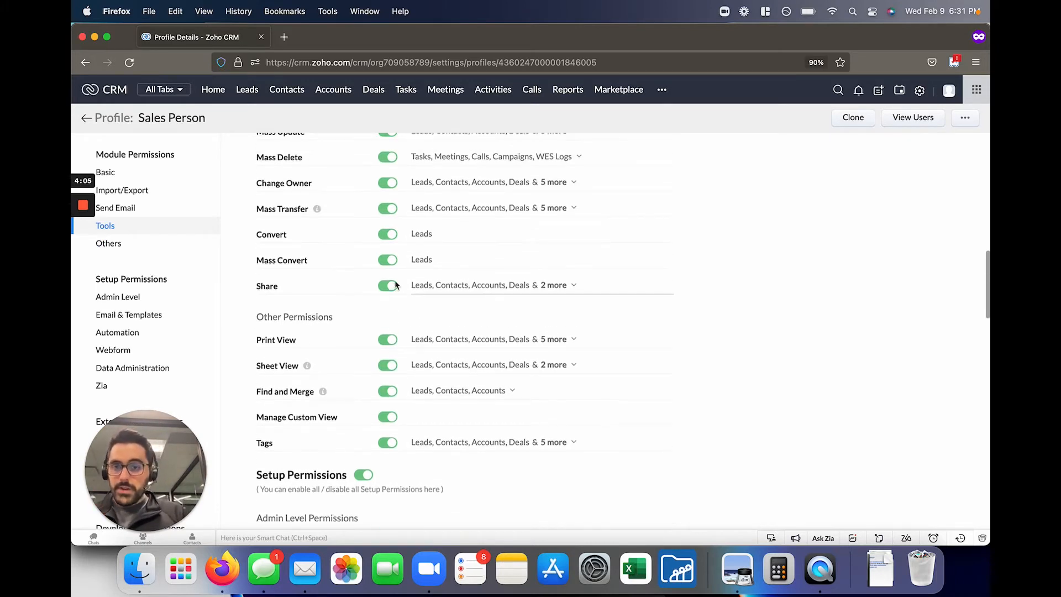
pyautogui.scroll(3)
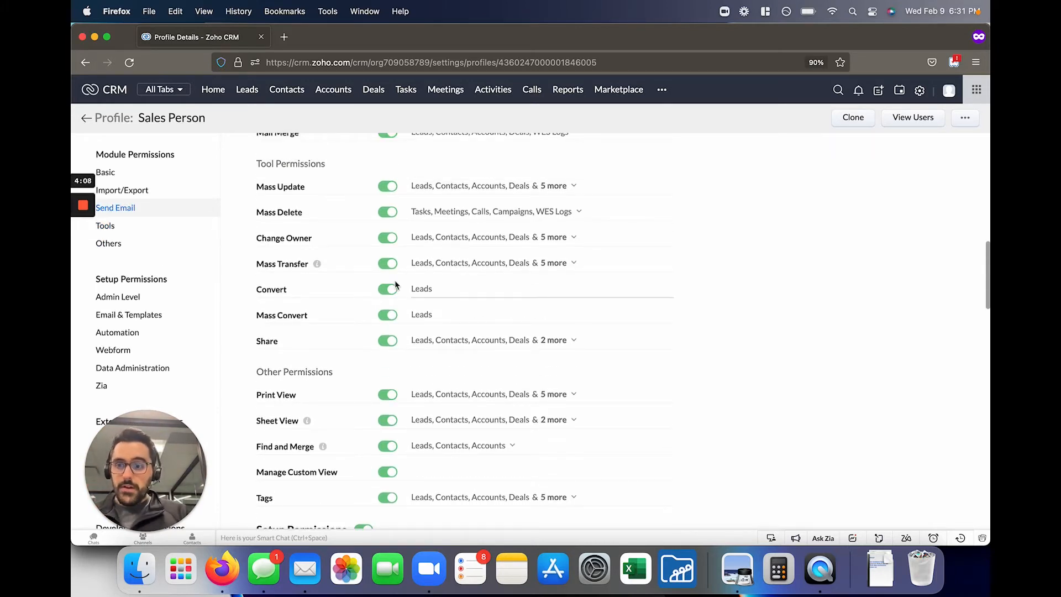
pyautogui.click(387, 212)
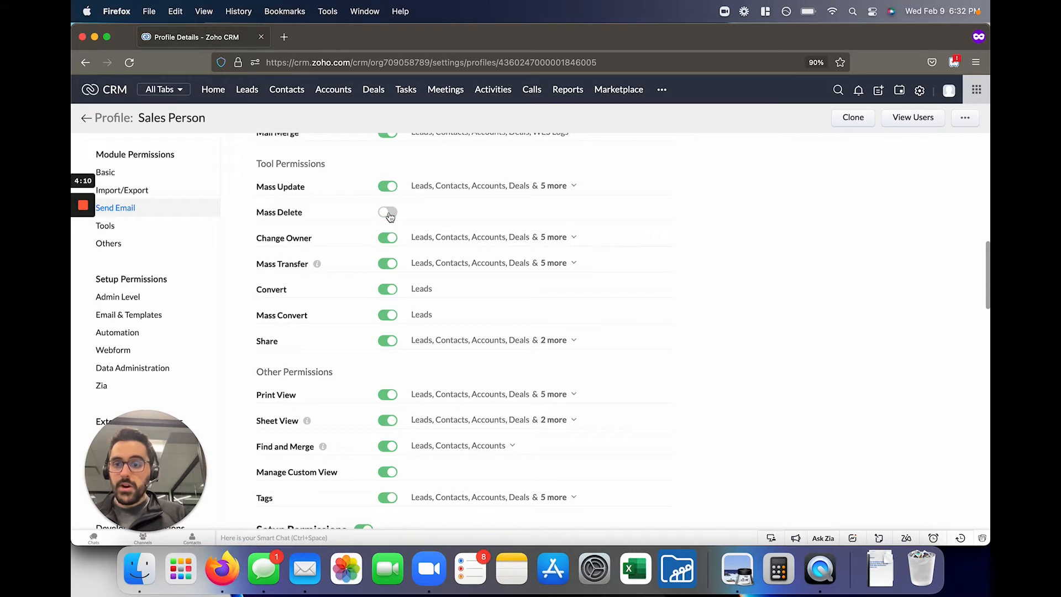
pyautogui.scroll(-3)
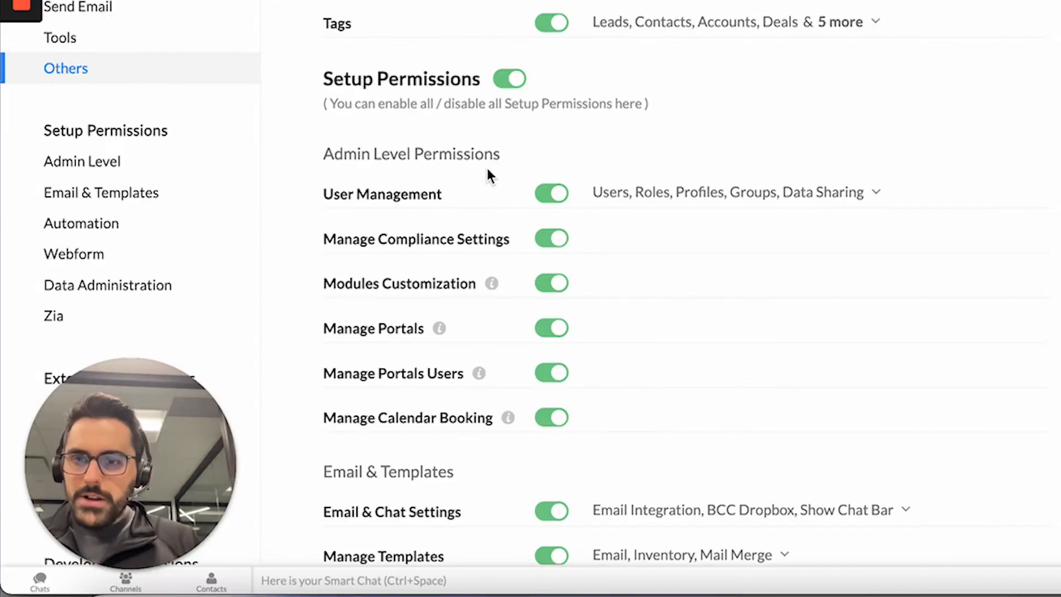
# Switch off all Setup Permissions for the profile, keeping Manage Templates enabled
pyautogui.click(509, 78)
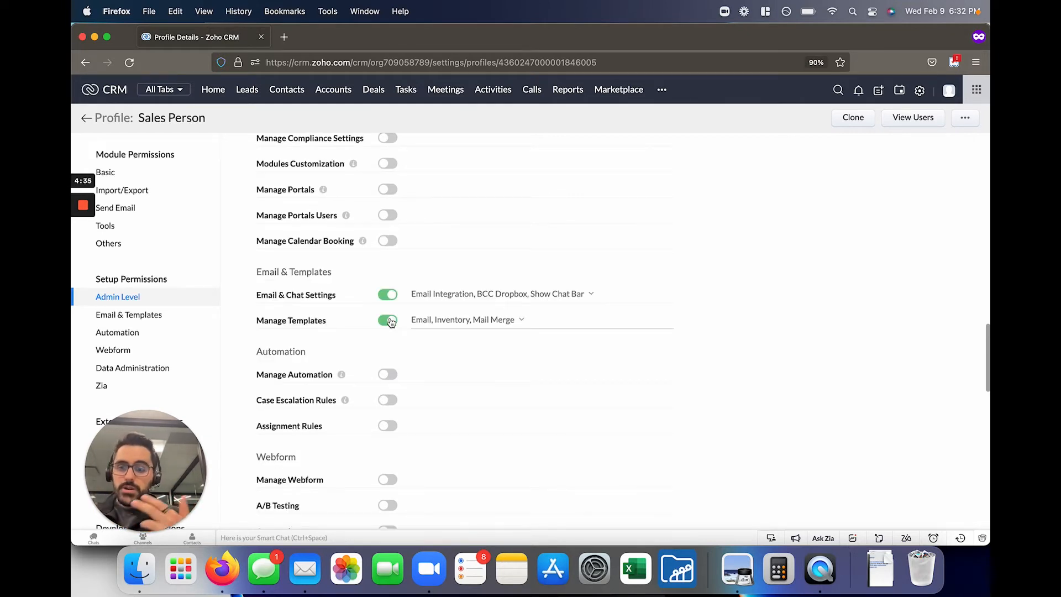
pyautogui.click(387, 319)
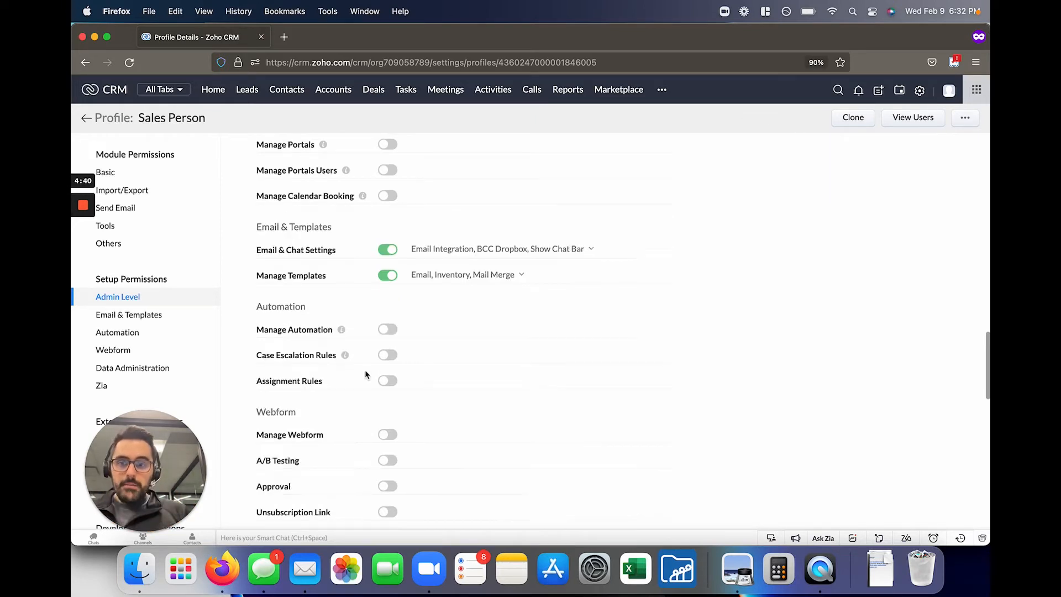
pyautogui.moveTo(332, 348)
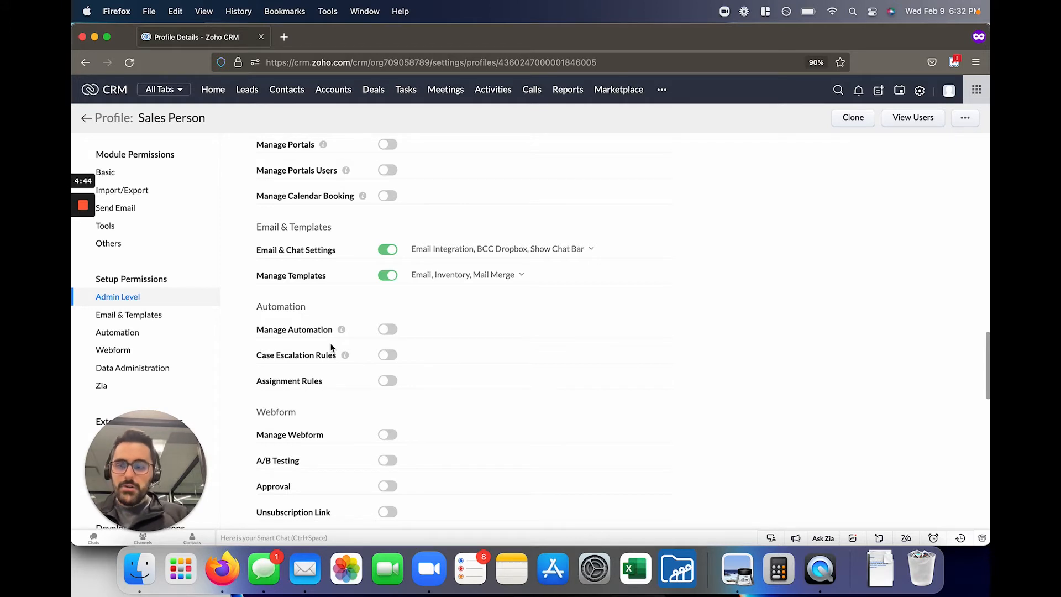
pyautogui.scroll(-3)
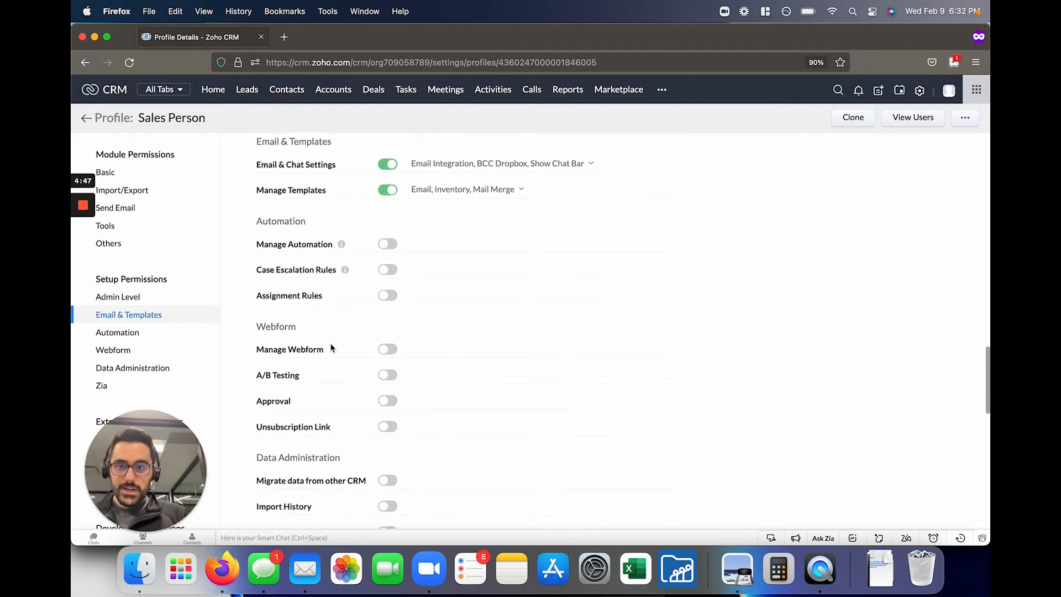
pyautogui.scroll(-3)
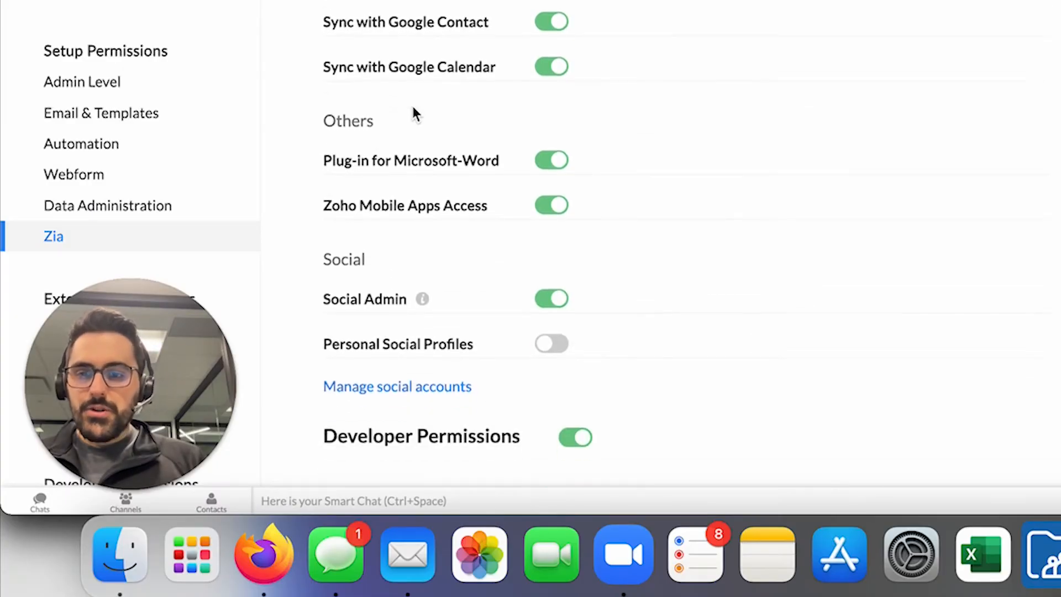
pyautogui.scroll(-3)
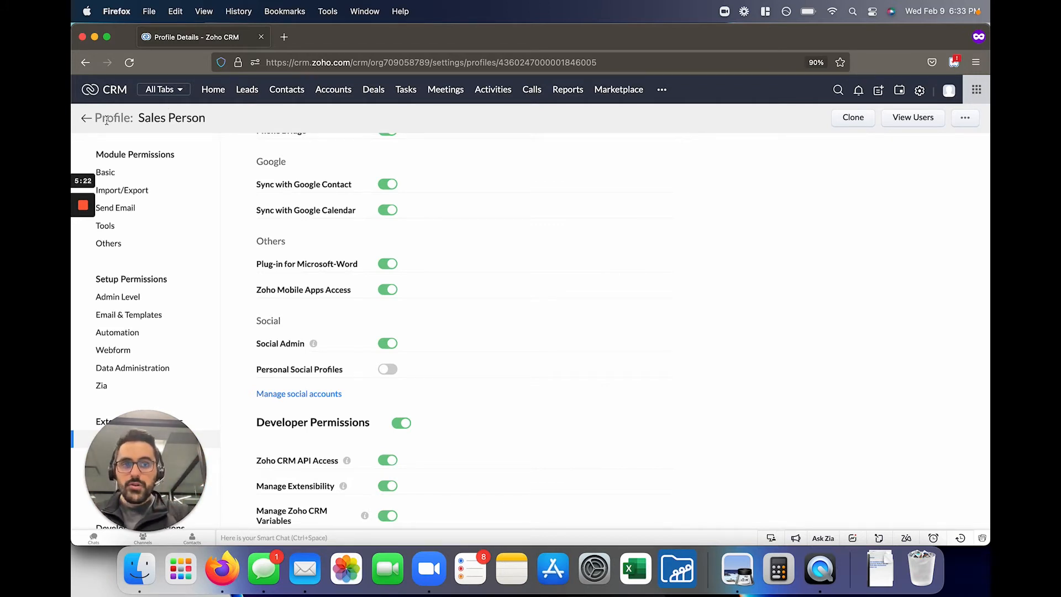
# Rename the cloned profile to 'Normal User' and return to the profiles list
pyautogui.click(964, 118)
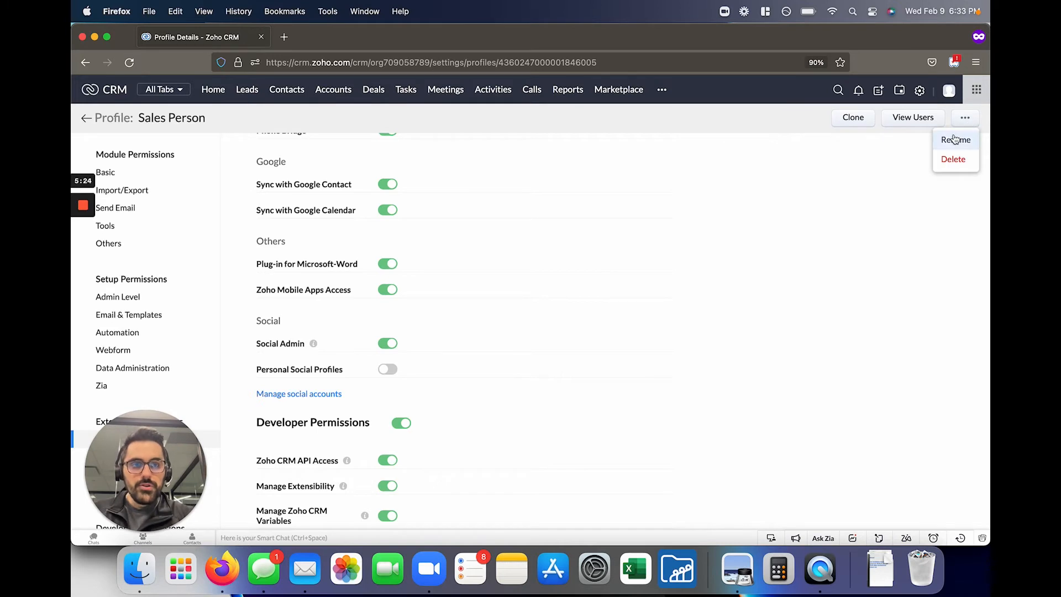
pyautogui.click(955, 139)
pyautogui.write('Normal User')
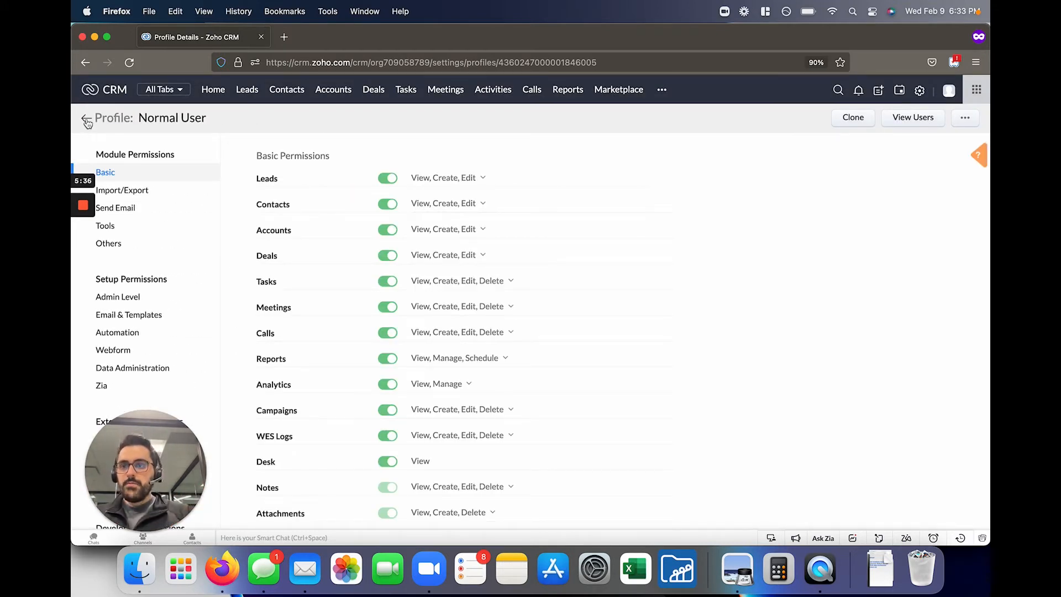
pyautogui.click(87, 118)
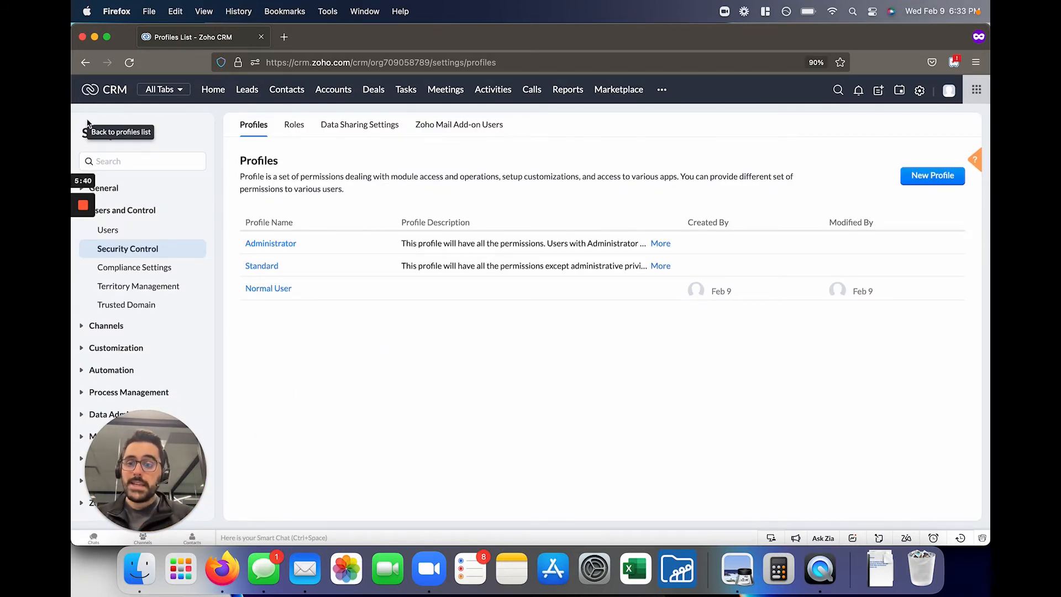
# Show the Roles hierarchy with Manager reporting to CEO
pyautogui.click(294, 125)
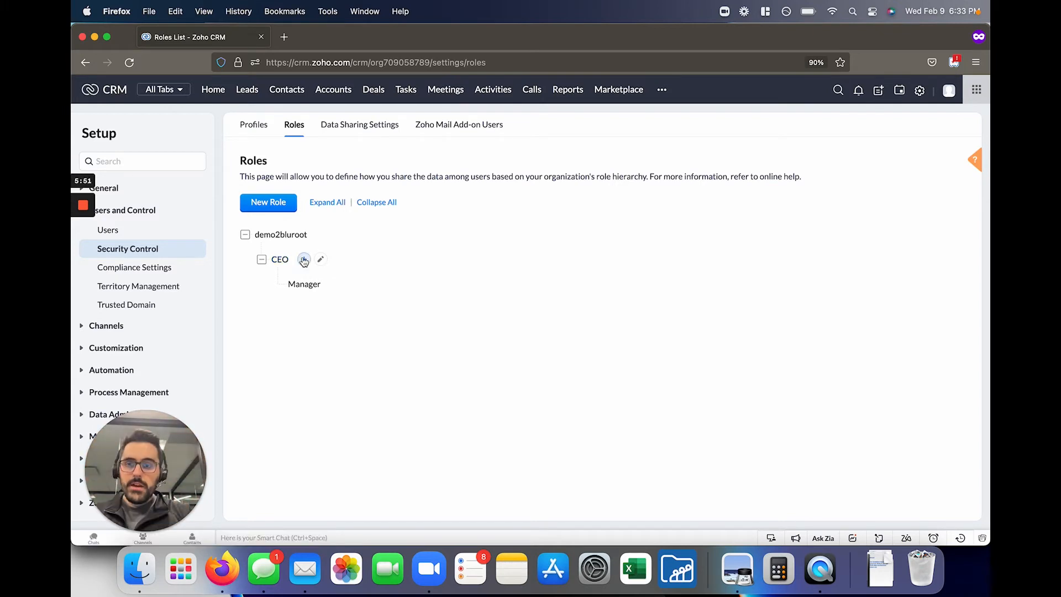
pyautogui.moveTo(304, 284)
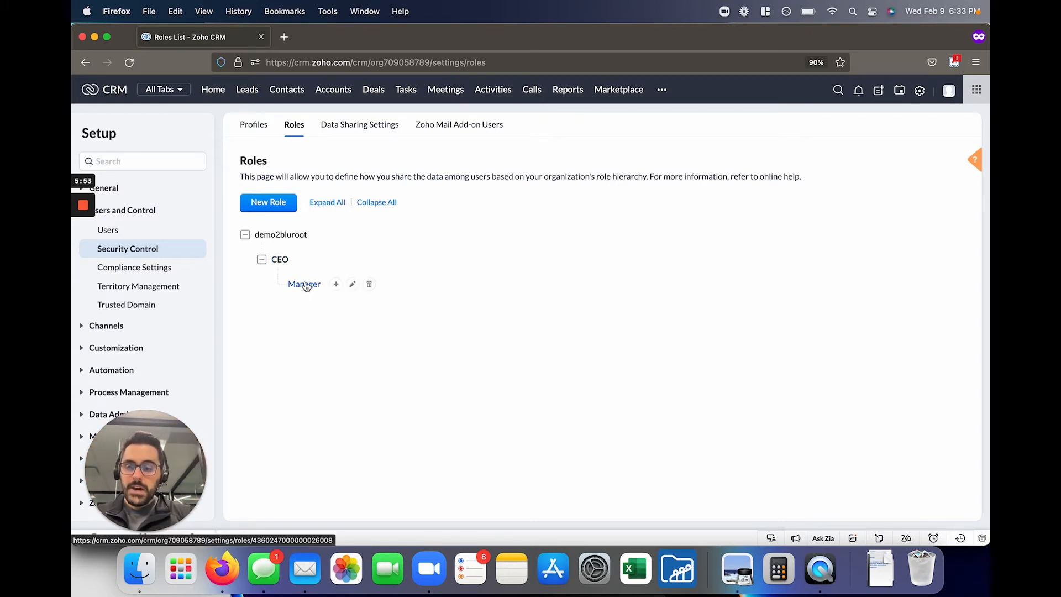
pyautogui.moveTo(280, 259)
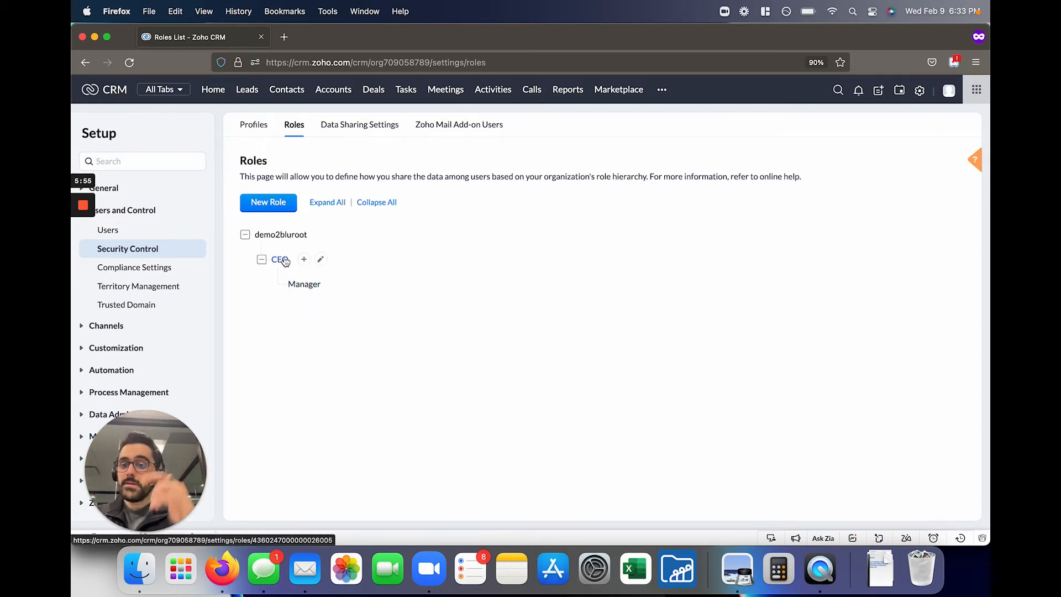
# Create an 'Employee' role reporting to Manager that shares data with peers, and save it
pyautogui.click(303, 259)
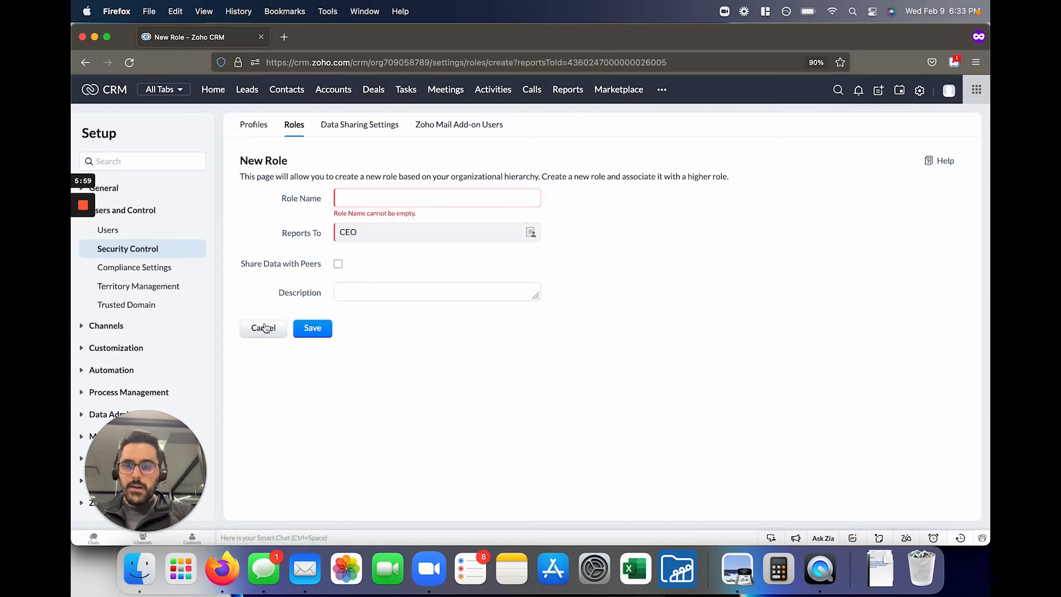
pyautogui.click(263, 328)
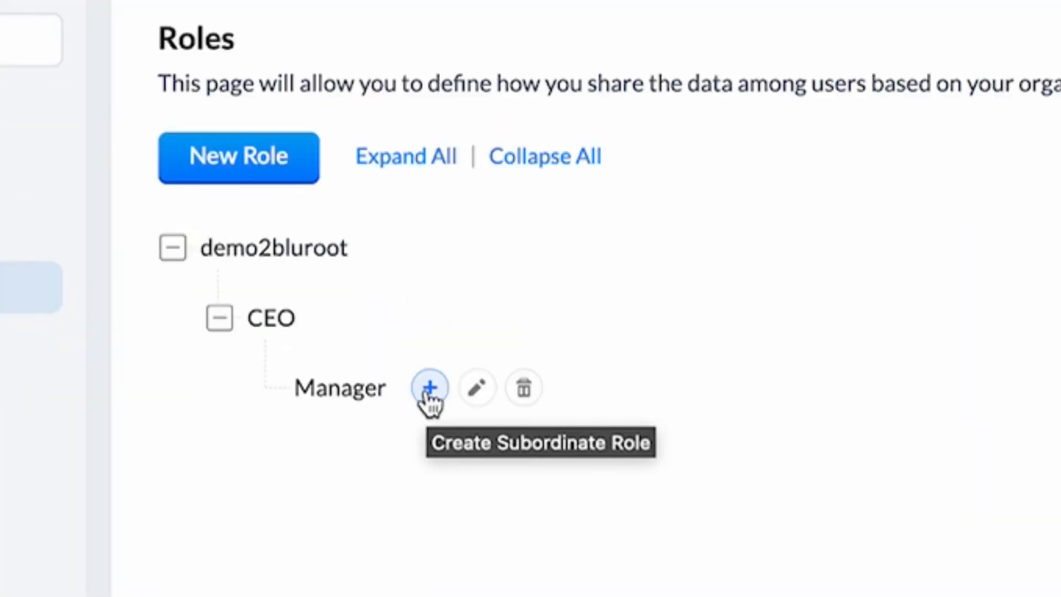
pyautogui.click(430, 389)
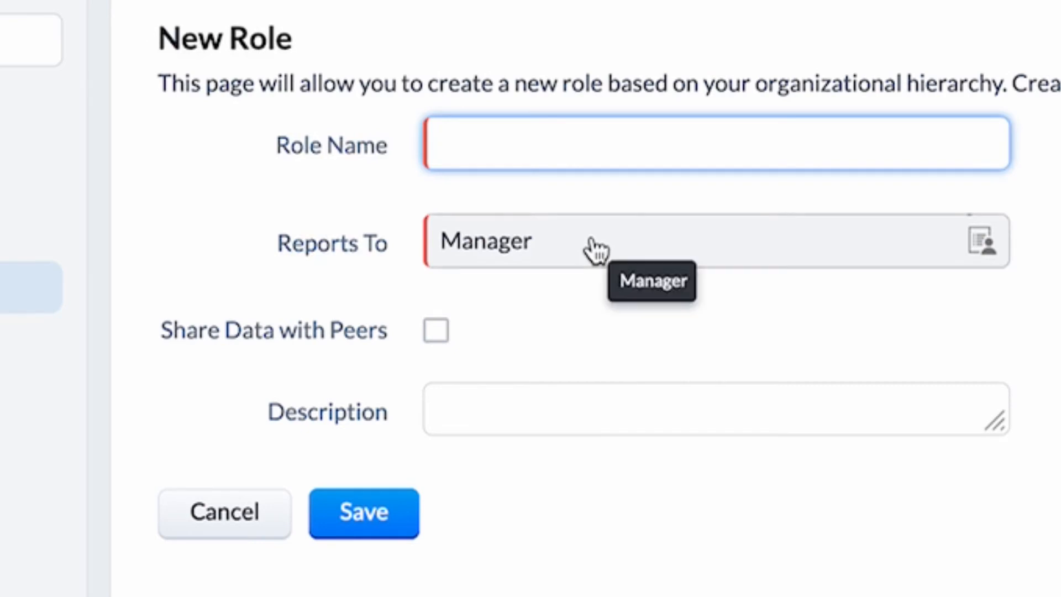
pyautogui.write('Employ')
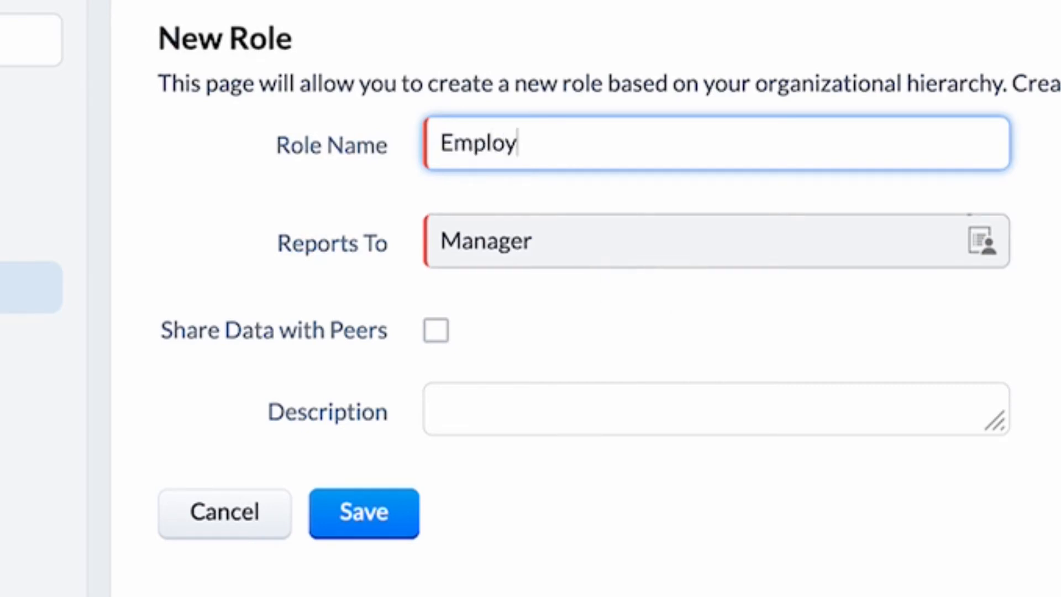
pyautogui.write('ee')
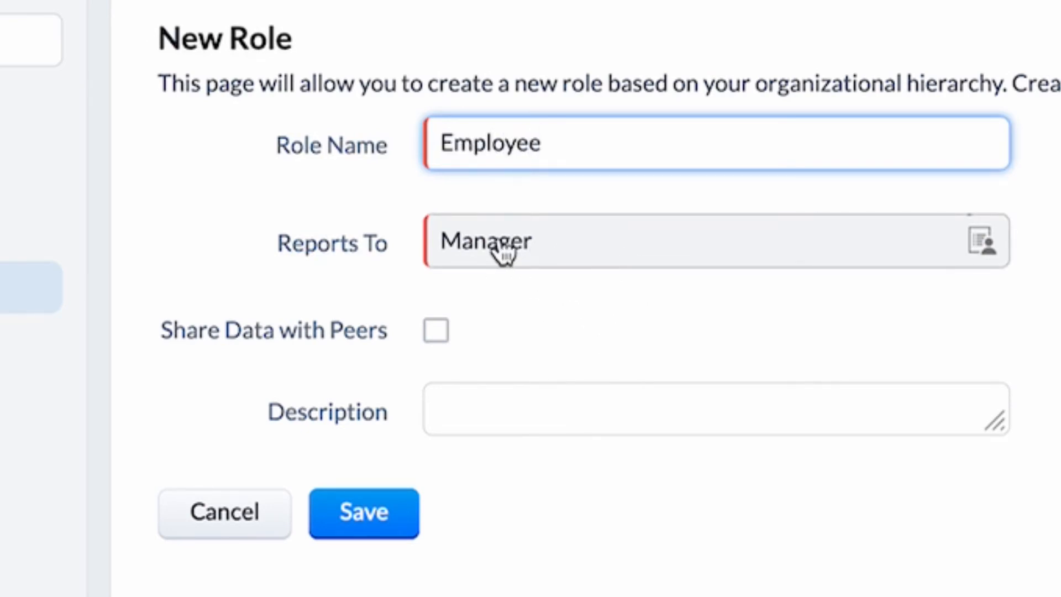
pyautogui.click(435, 331)
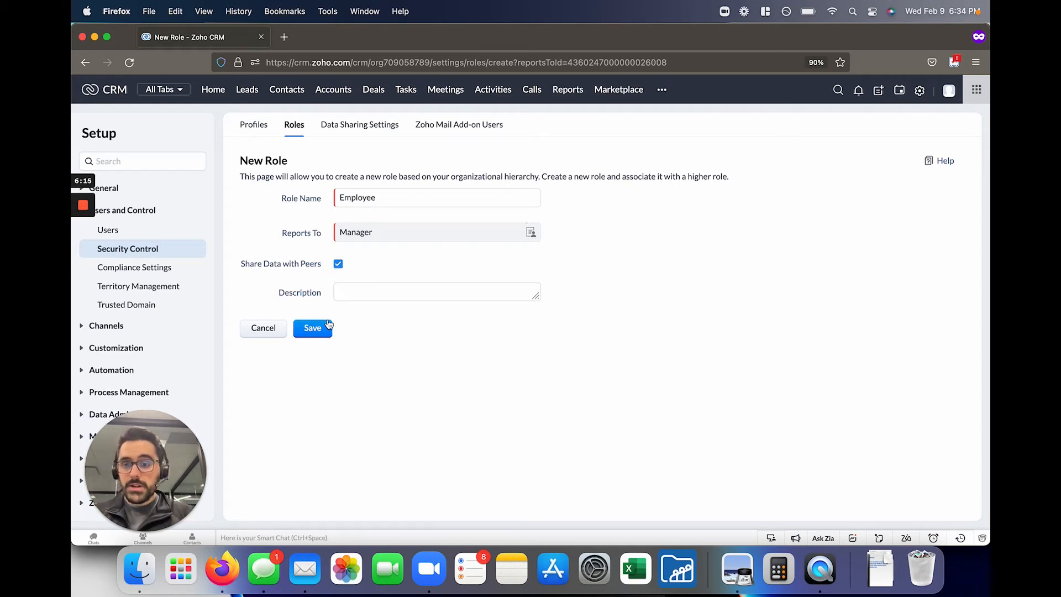
pyautogui.click(312, 327)
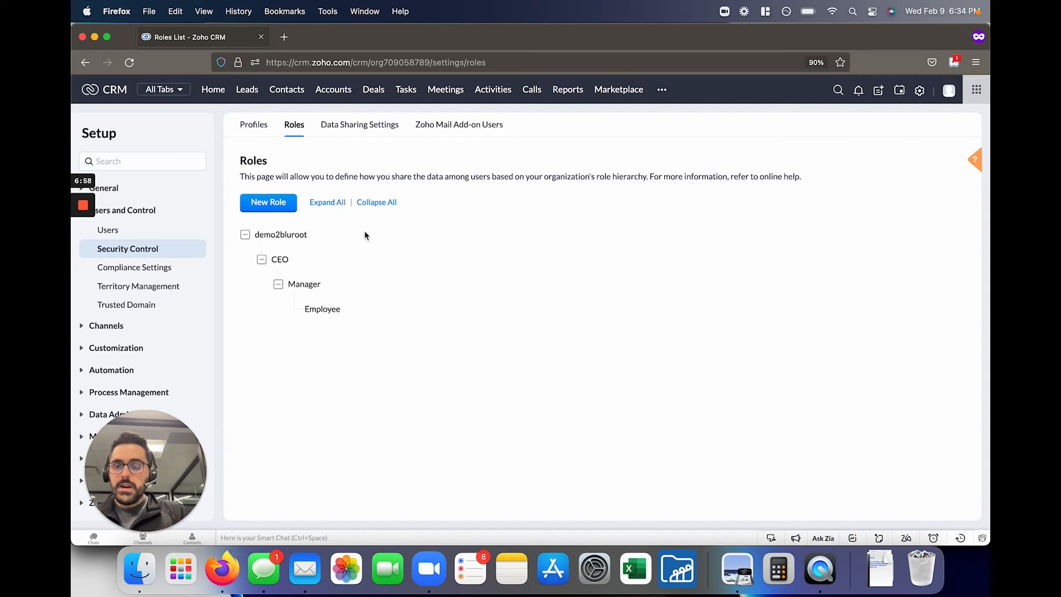
pyautogui.moveTo(107, 230)
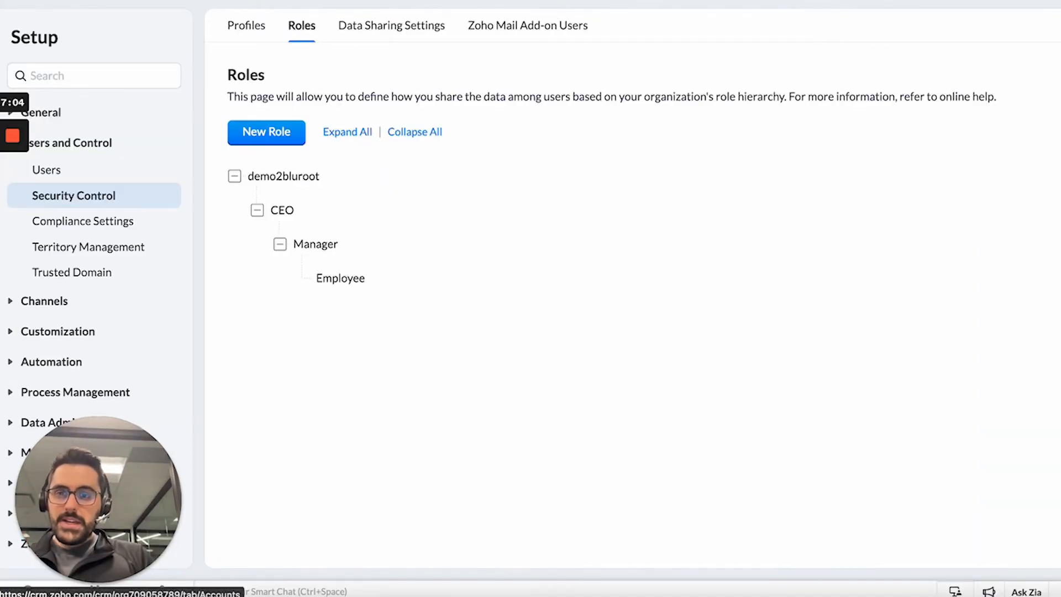
# Show Data Sharing Settings down to the empty Sharing Rules section, all modules Private
pyautogui.click(391, 26)
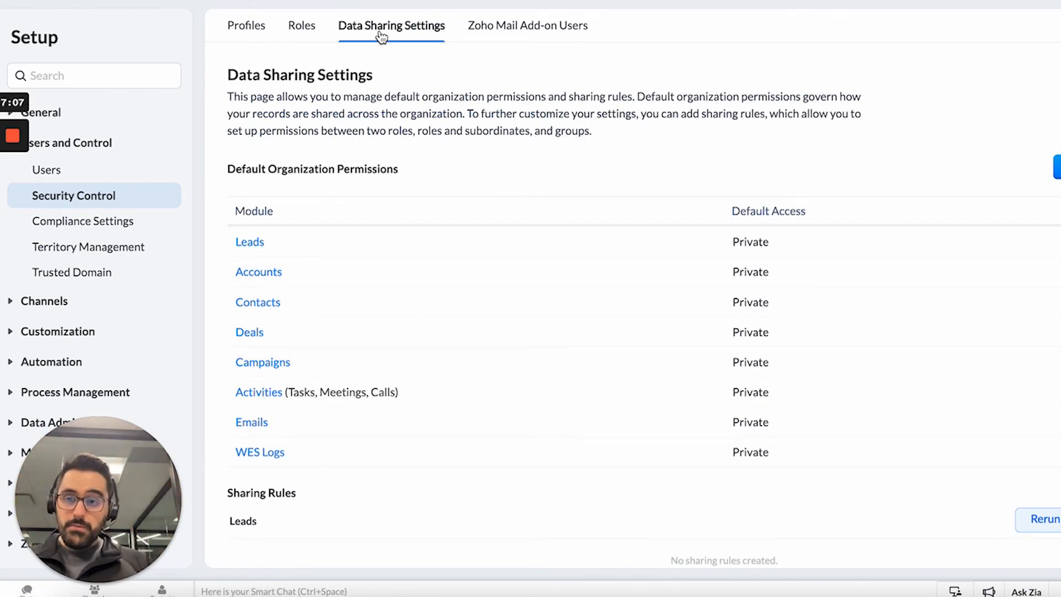
pyautogui.moveTo(749, 369)
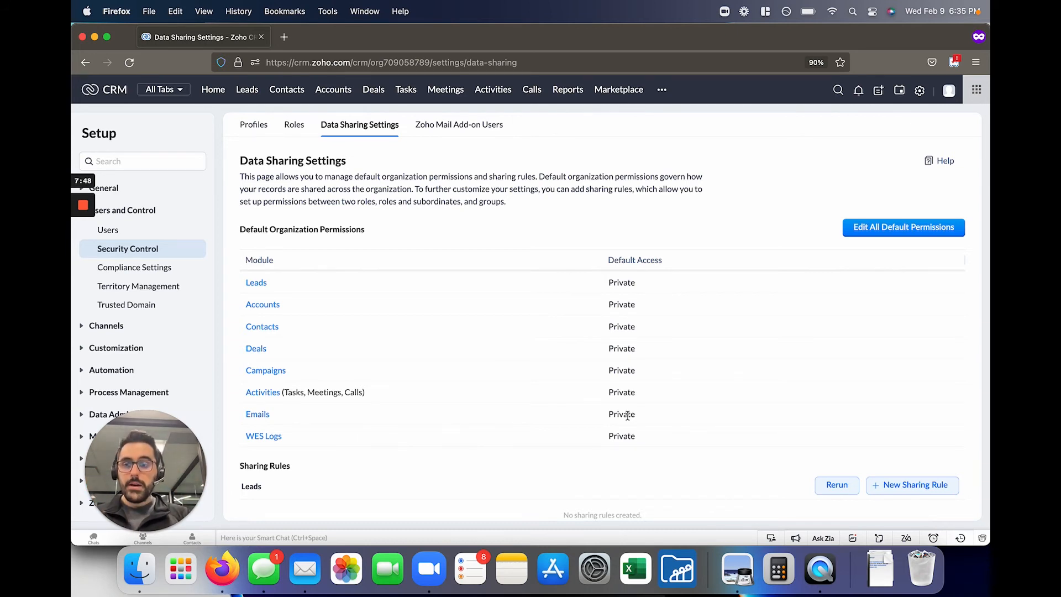
pyautogui.scroll(-3)
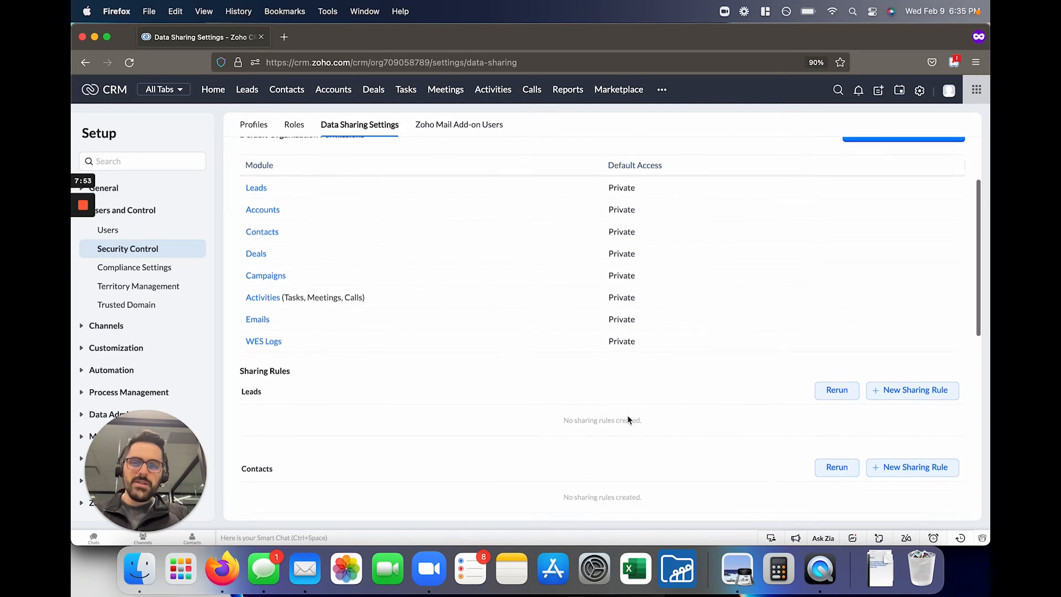
pyautogui.scroll(-3)
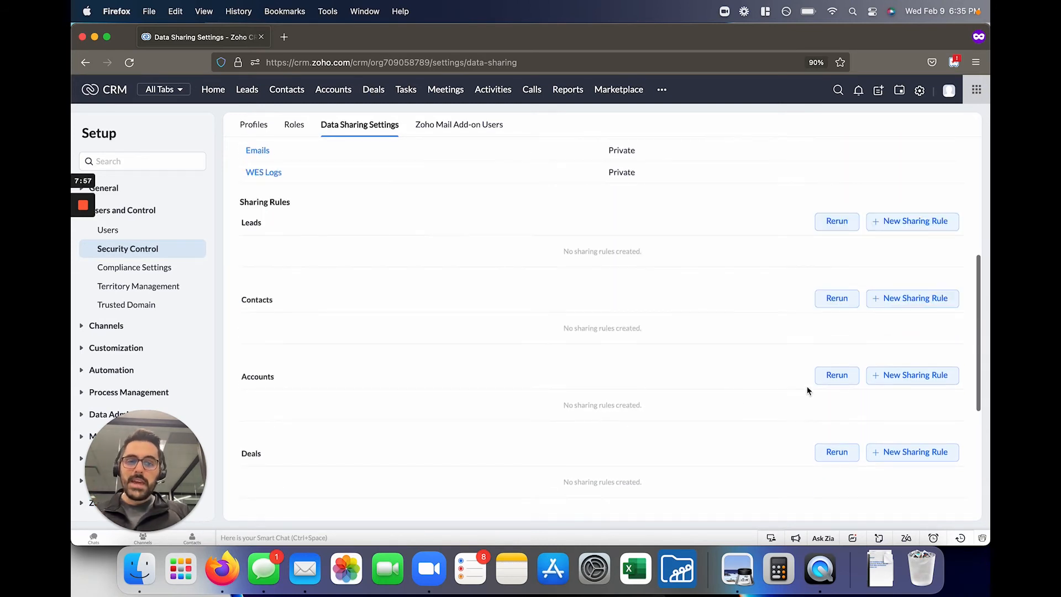
# Create an Accounts sharing rule from the Manager role to the Employee role with Read/Write/Delete access
pyautogui.click(912, 375)
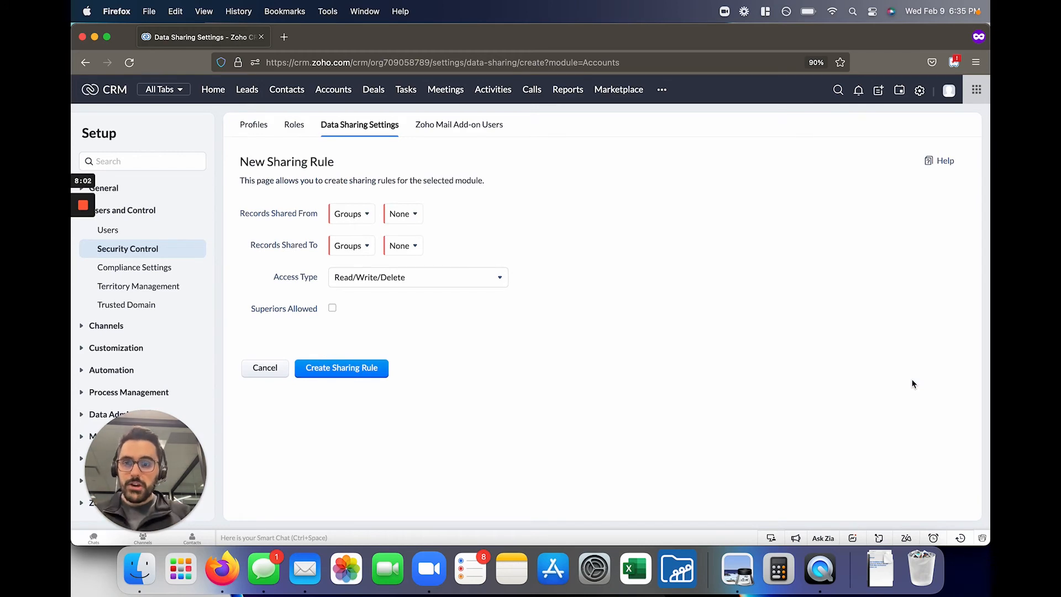
pyautogui.click(349, 213)
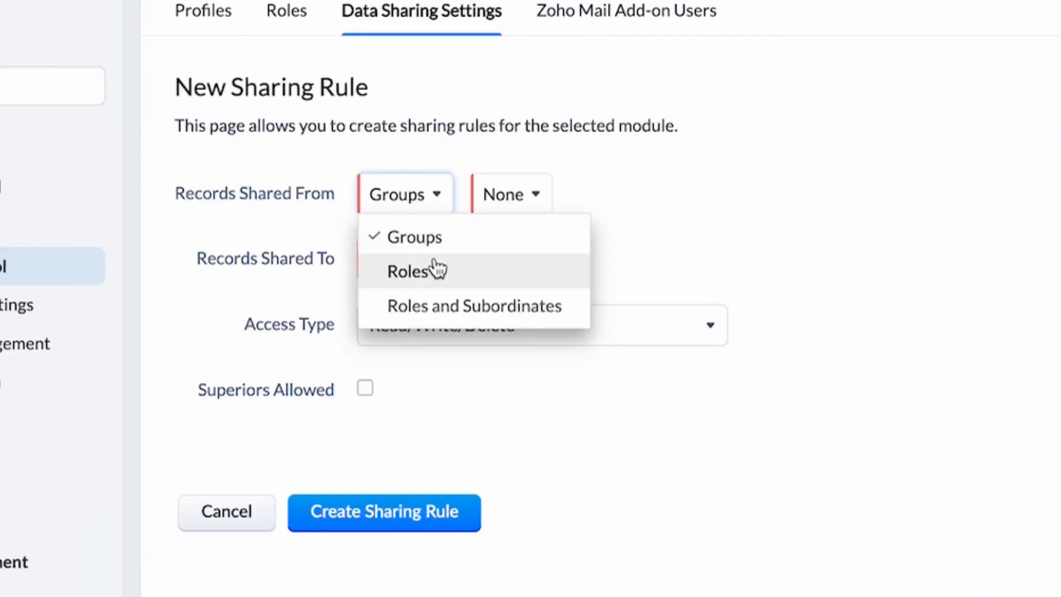
pyautogui.click(407, 271)
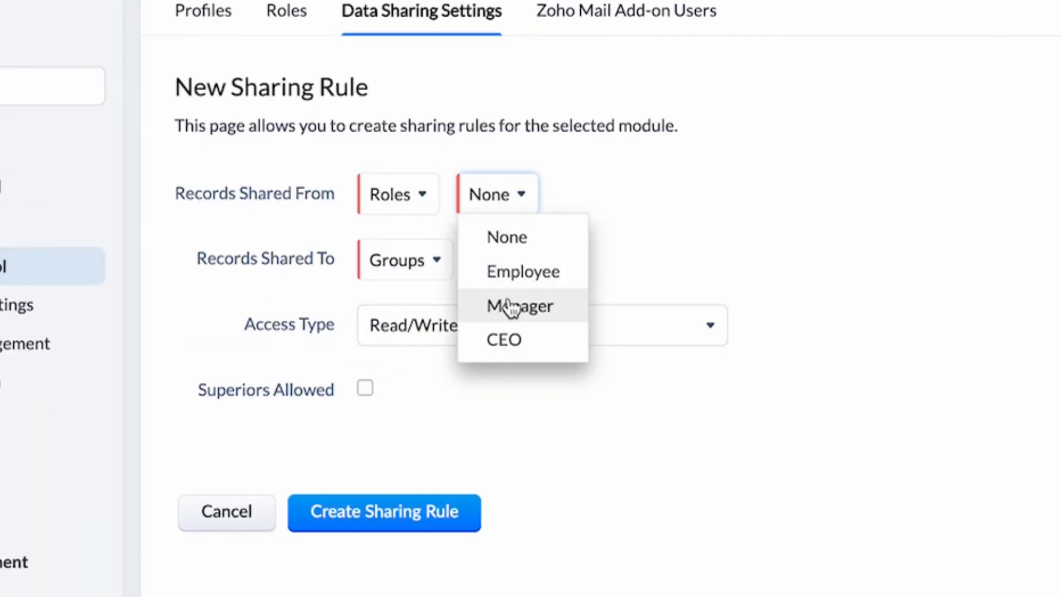
pyautogui.click(520, 305)
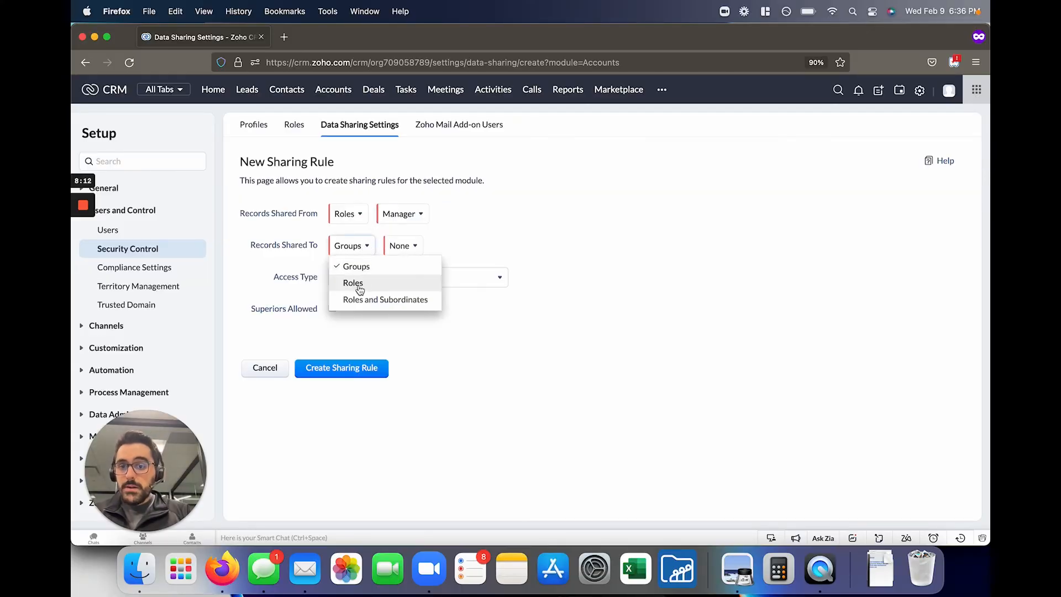
pyautogui.click(352, 282)
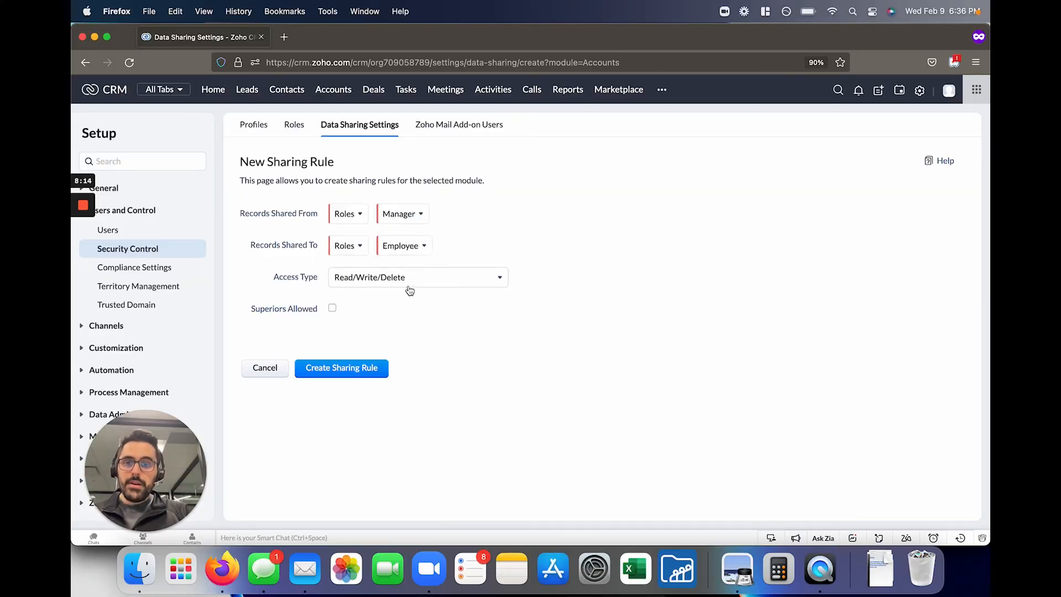
pyautogui.moveTo(533, 331)
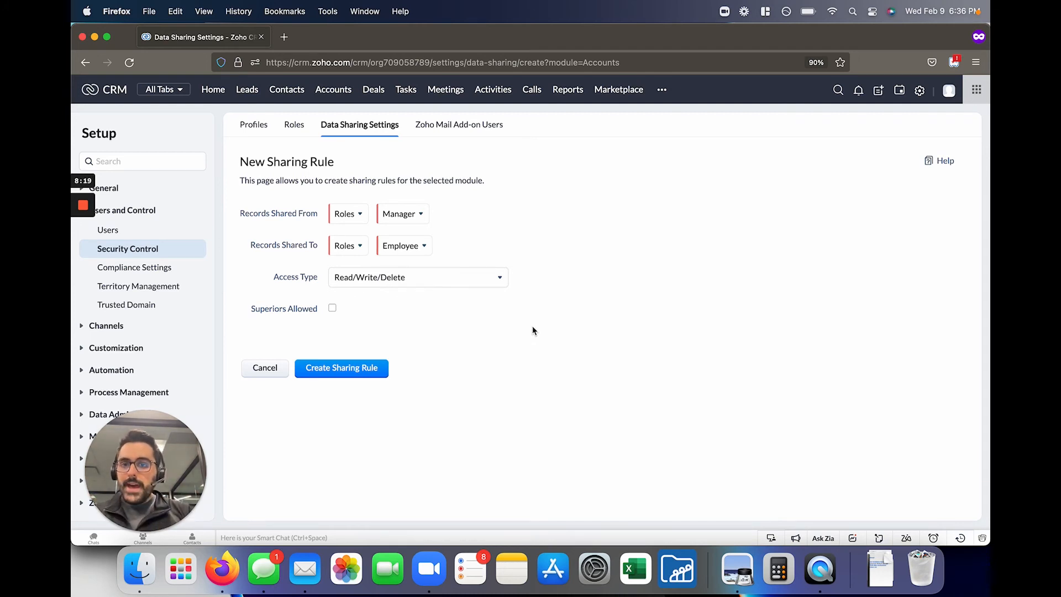
pyautogui.click(418, 276)
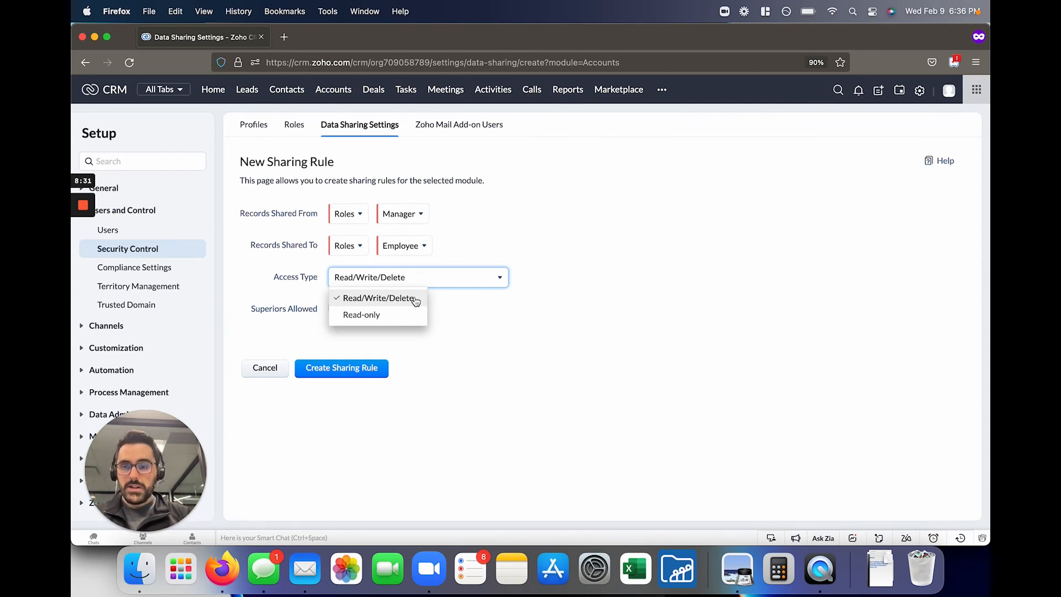
pyautogui.moveTo(404, 303)
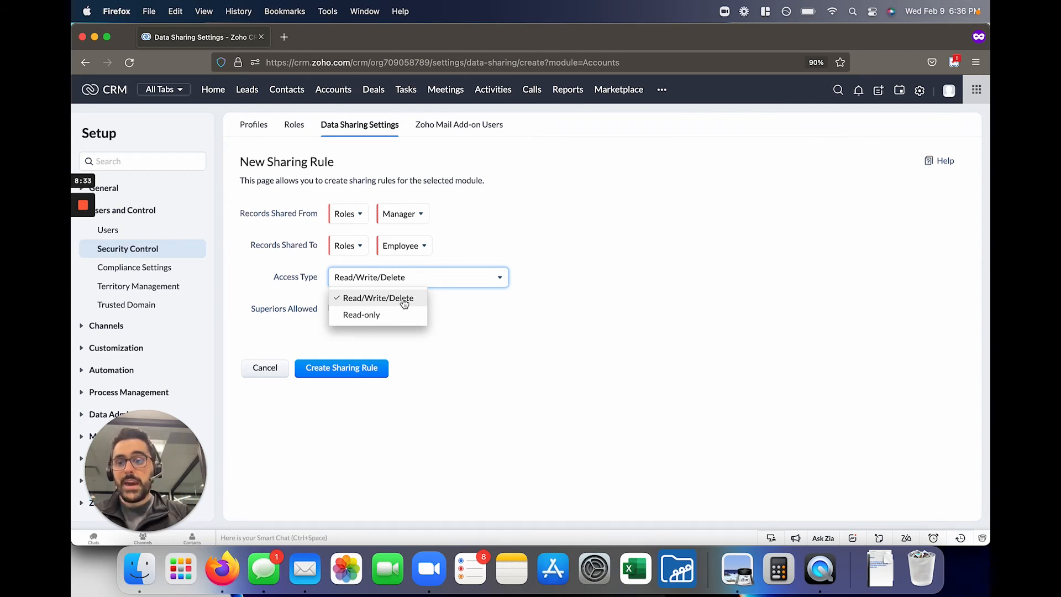
pyautogui.click(378, 297)
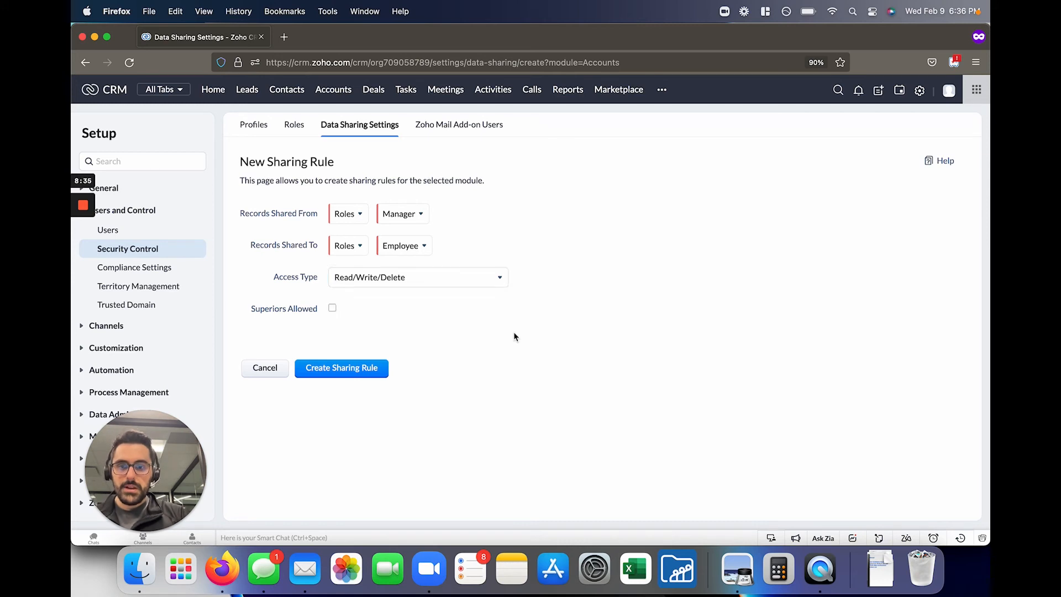
pyautogui.click(341, 367)
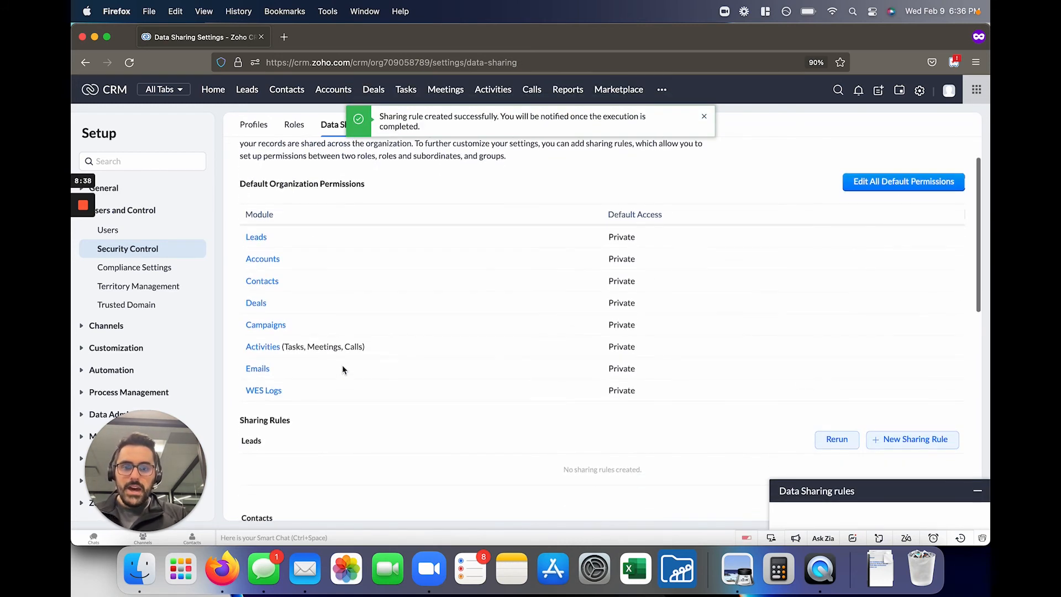
pyautogui.scroll(-3)
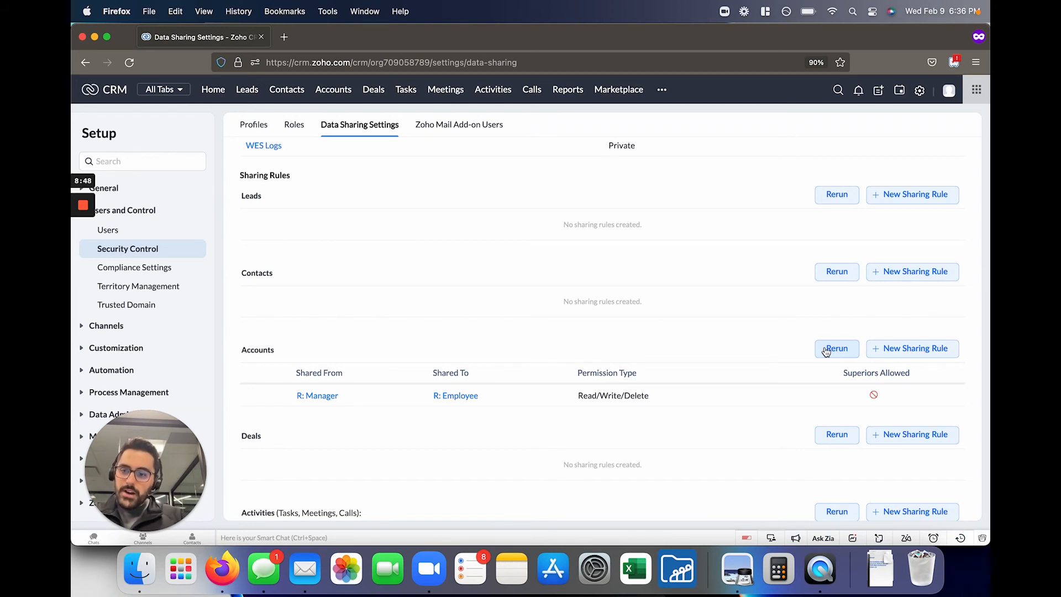
pyautogui.moveTo(399, 417)
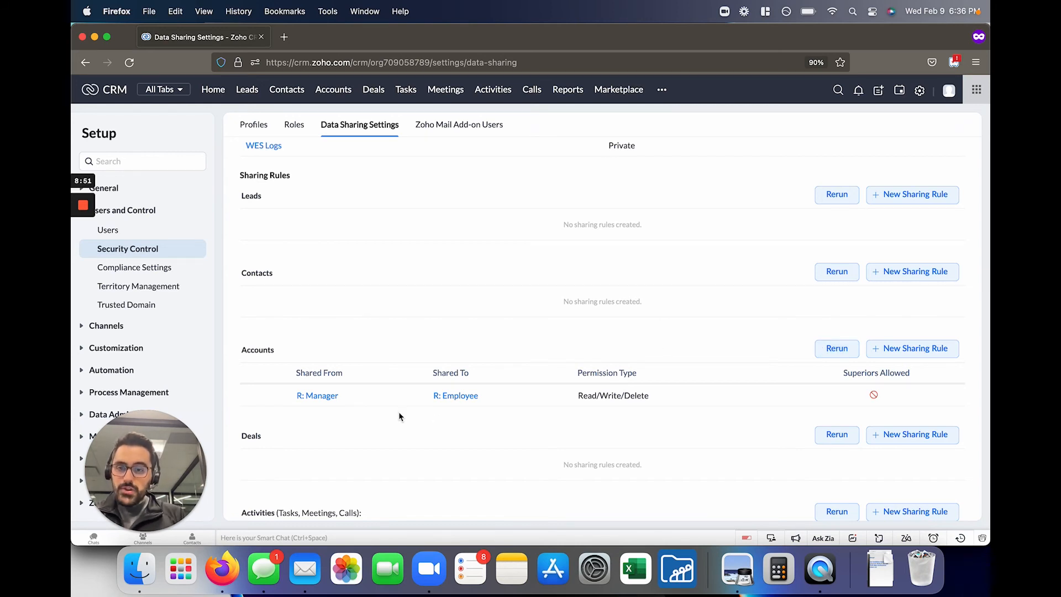
pyautogui.moveTo(317, 396)
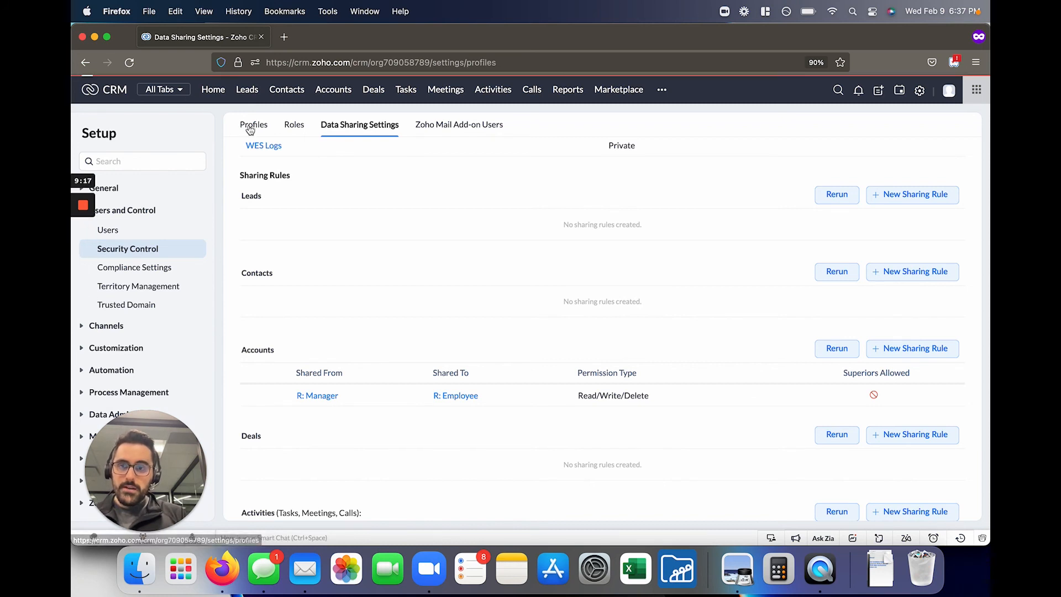
pyautogui.click(254, 125)
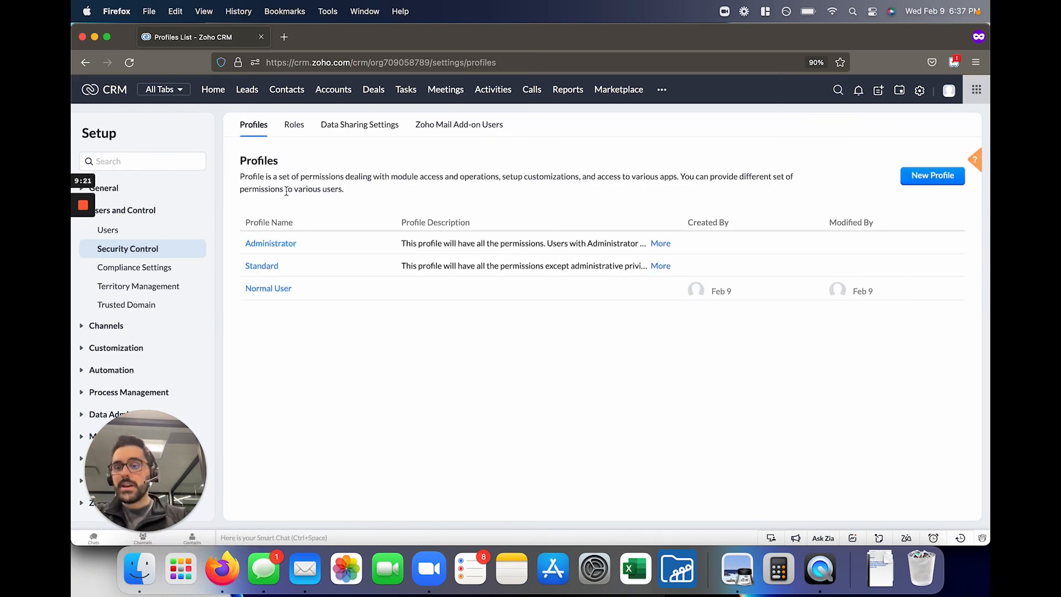
pyautogui.click(294, 125)
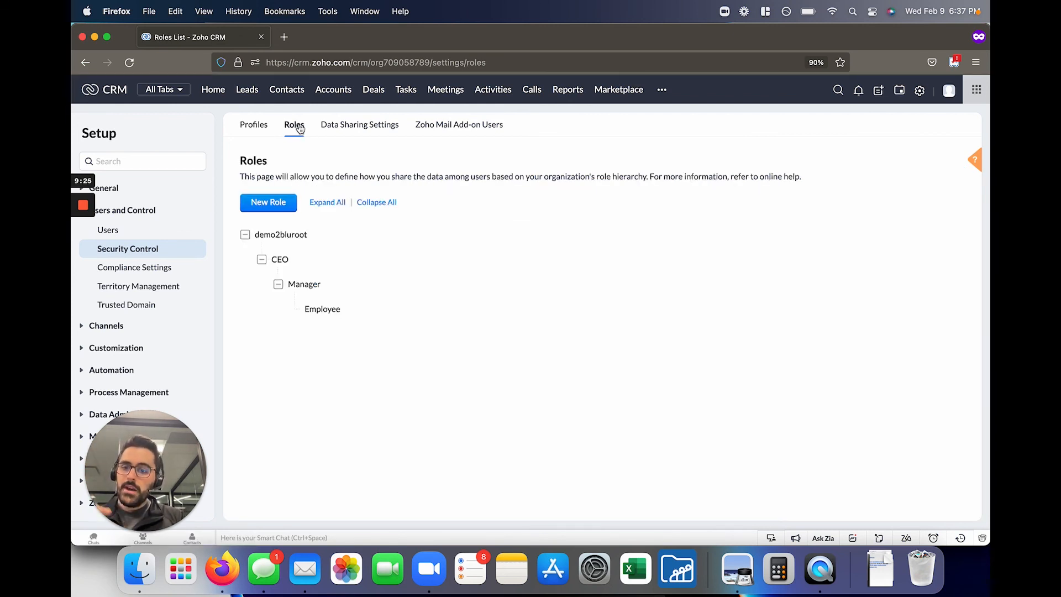
pyautogui.click(359, 125)
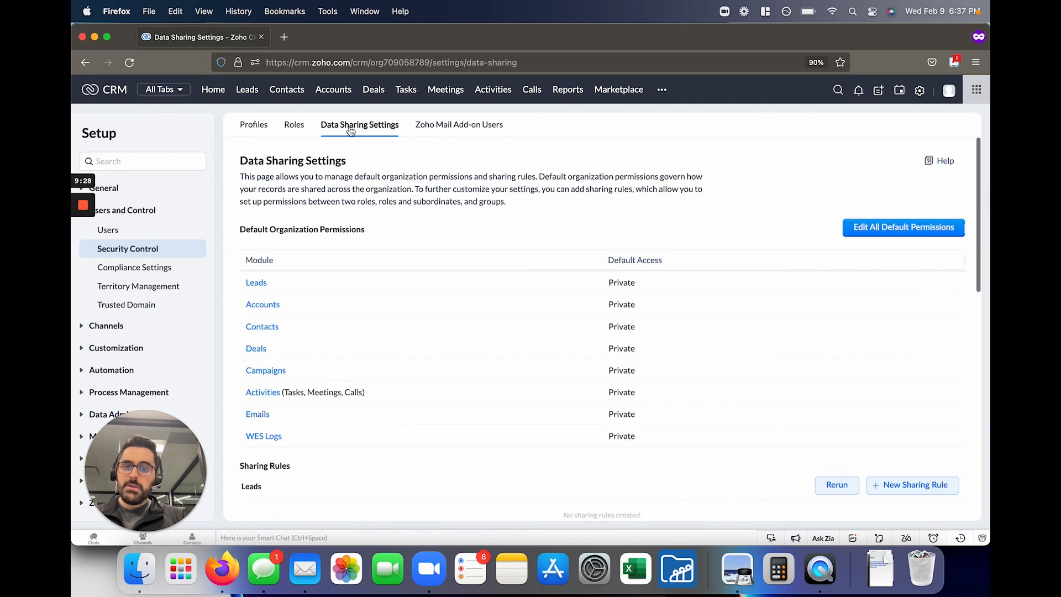
pyautogui.scroll(-3)
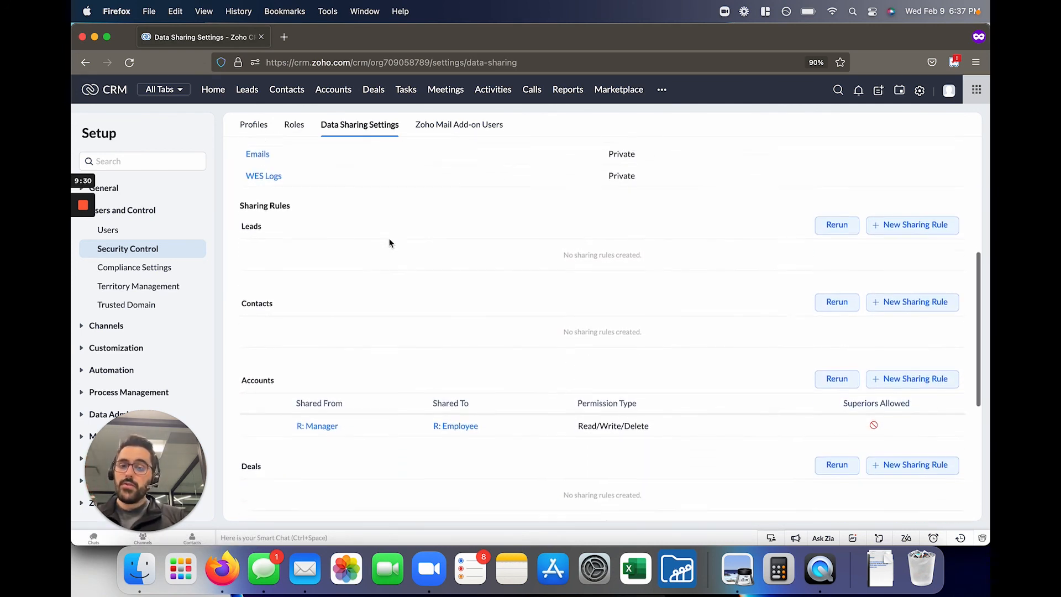
pyautogui.scroll(-3)
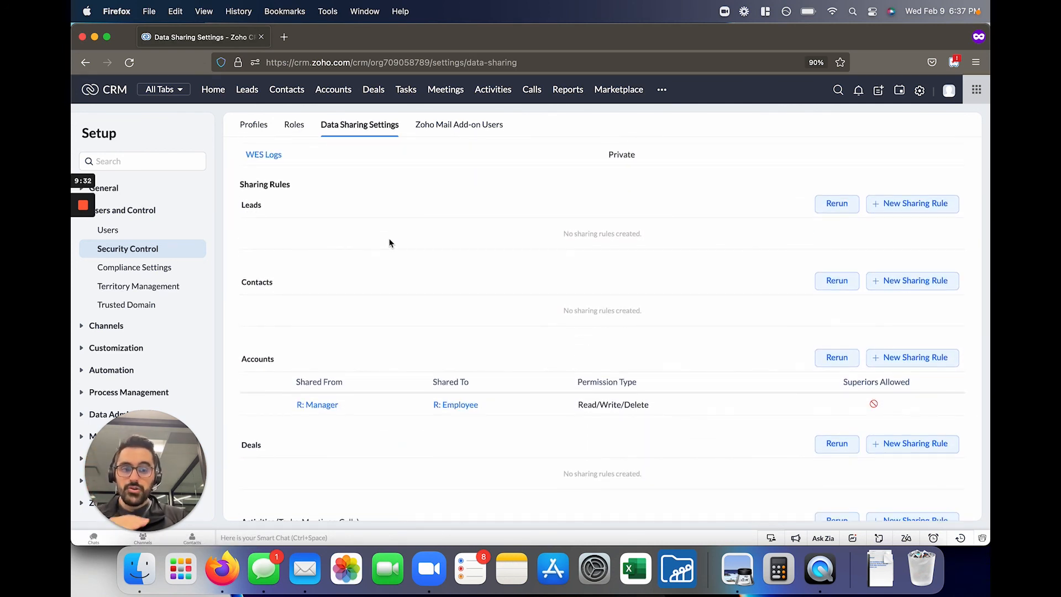